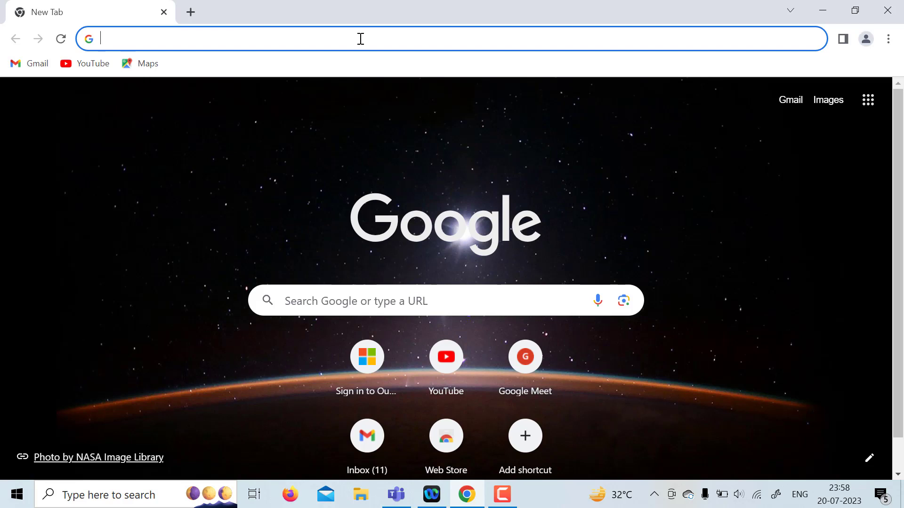
- Search Google for 'download unity hub' and open the 'Installing the Unity Hub' manual result
text(dowload unity hub)
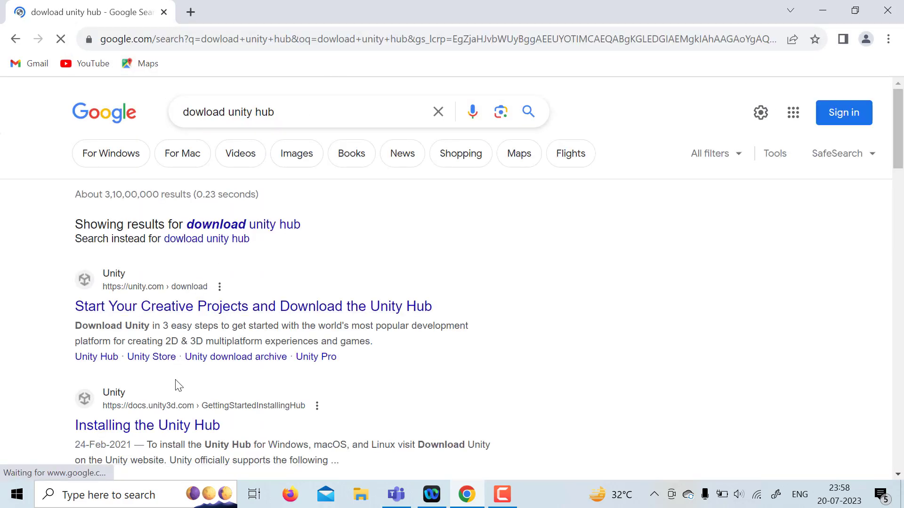
mouse_move(147, 425)
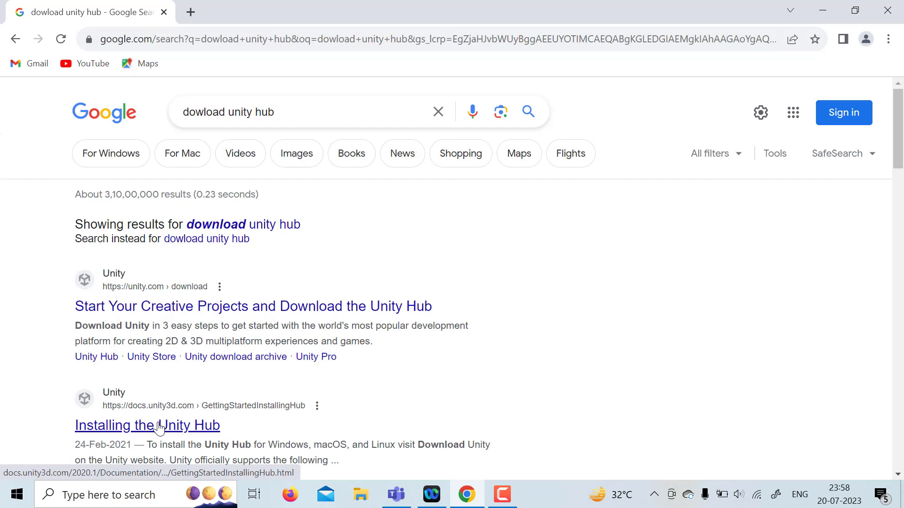
click(147, 426)
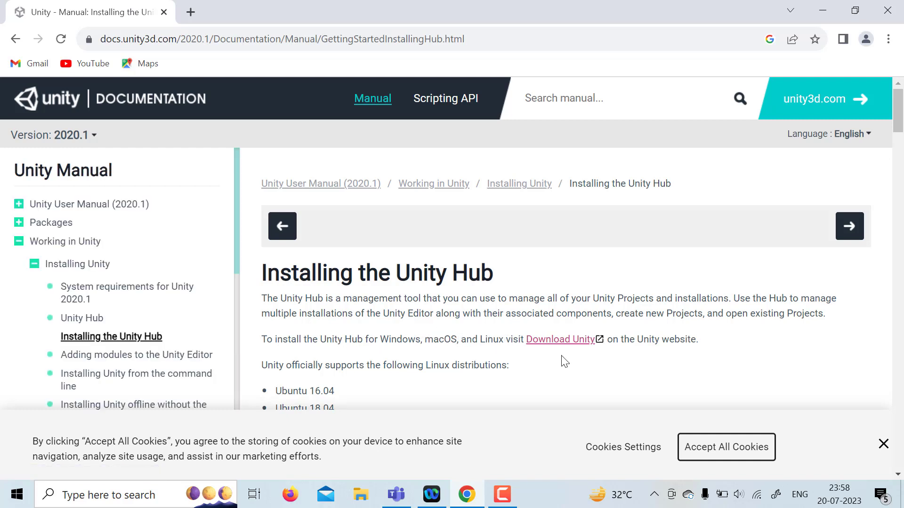
- Download the Unity Hub installer for Windows, accepting cookies and declining the courses offer
click(558, 339)
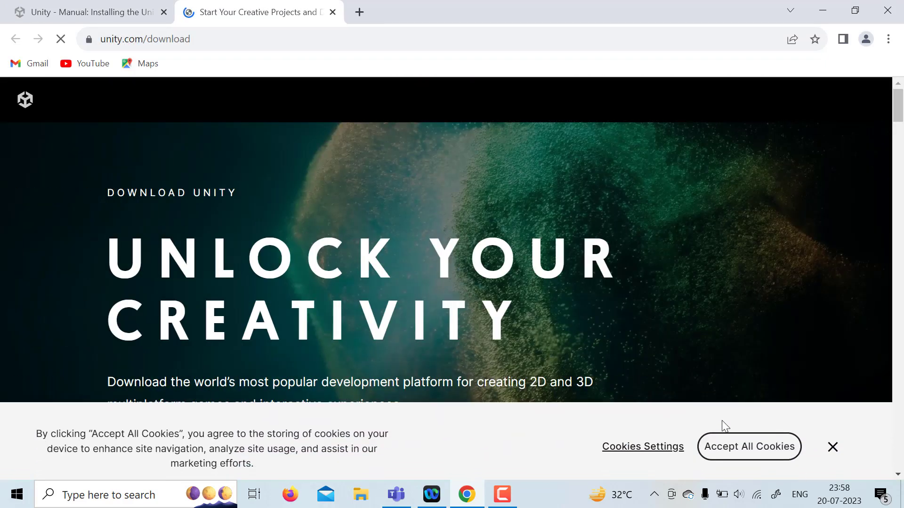
click(749, 446)
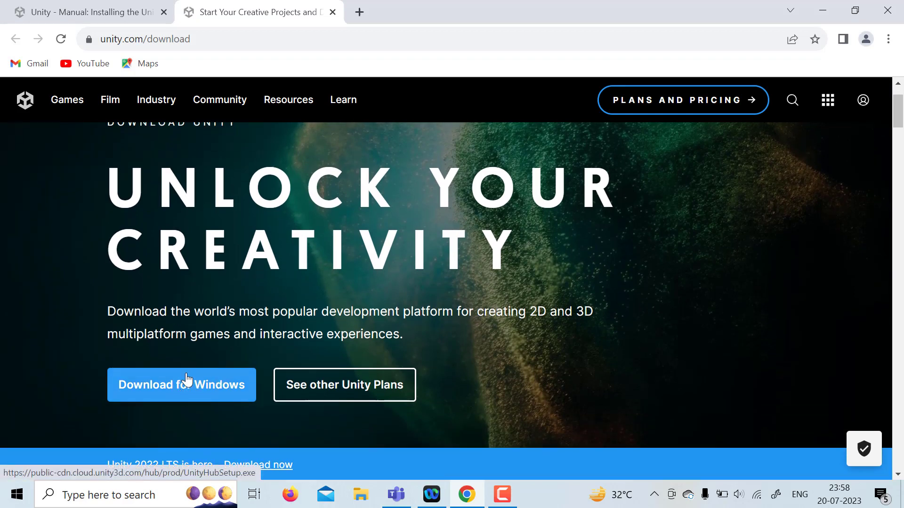
click(181, 385)
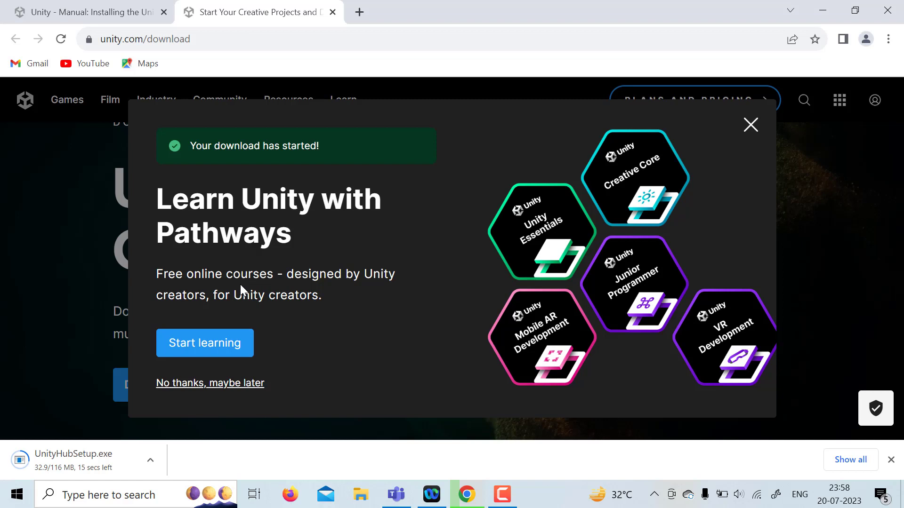
mouse_move(299, 263)
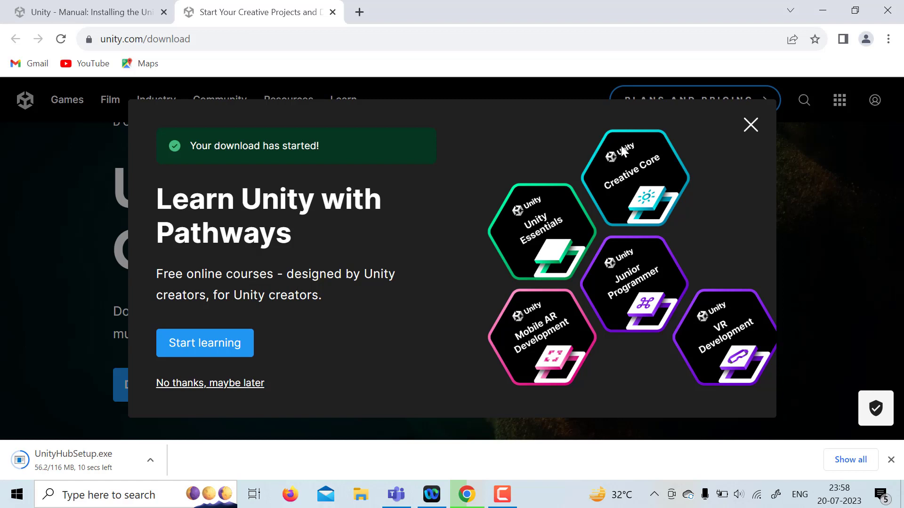
mouse_move(752, 130)
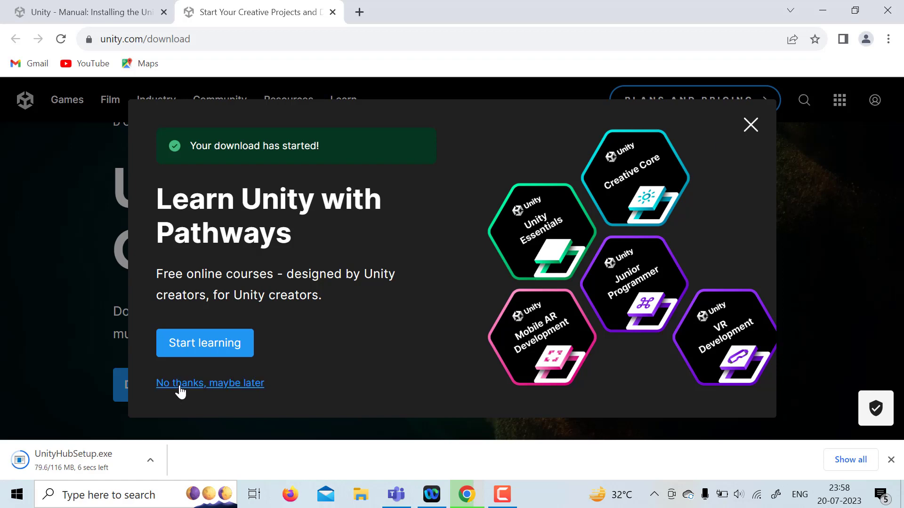
click(210, 384)
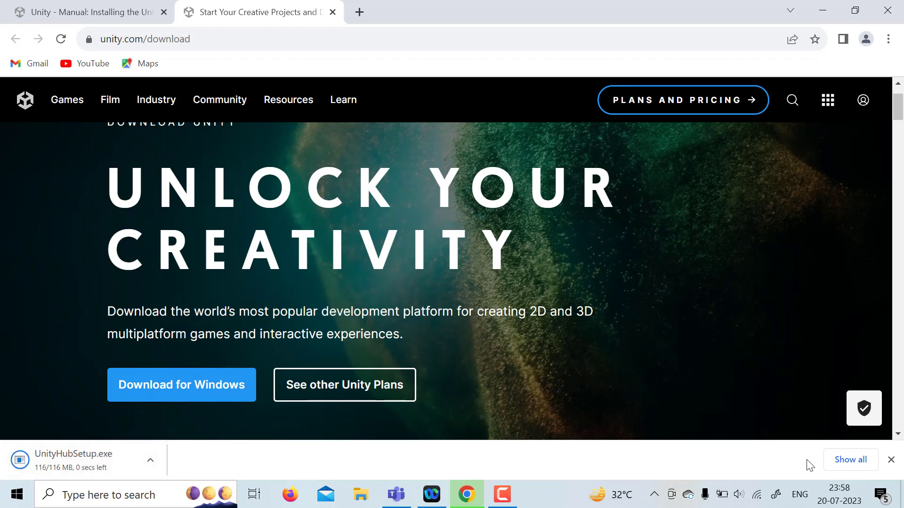
- Show Chrome's full downloads list with the completed UnityHubSetup.exe
click(849, 461)
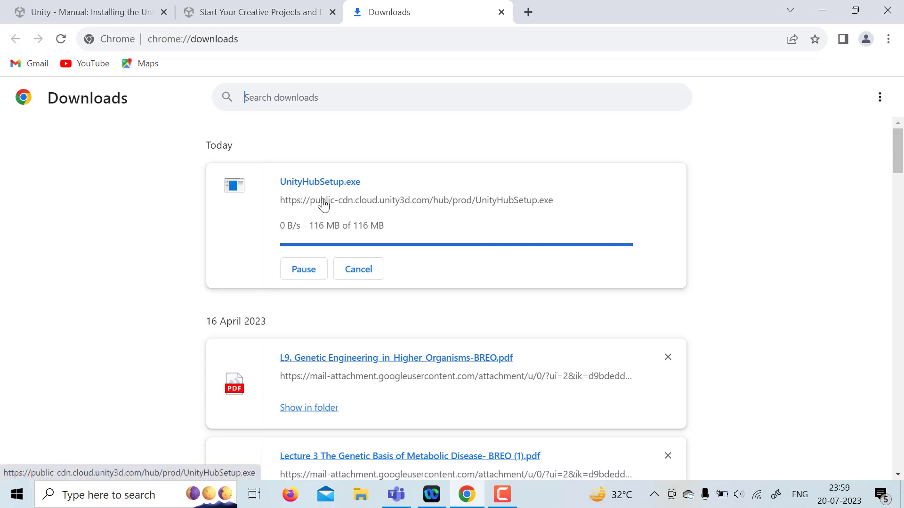
mouse_move(404, 199)
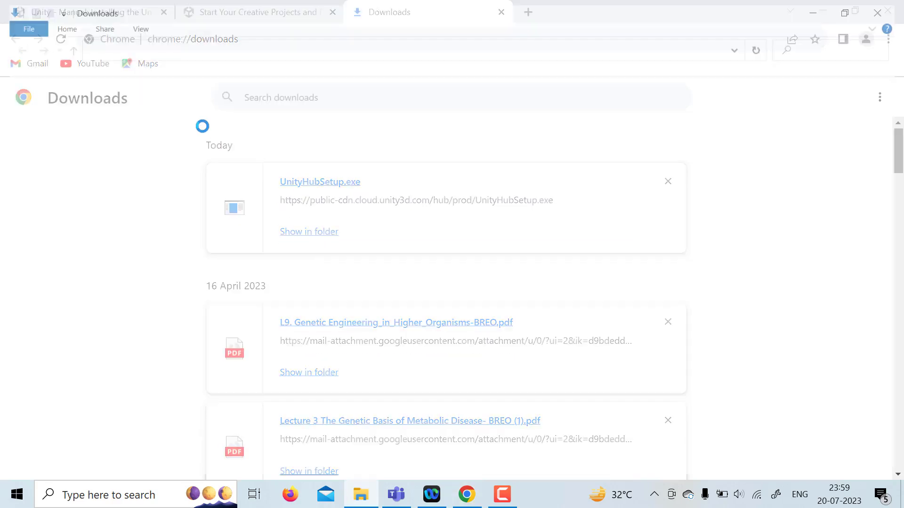
- Reveal UnityHubSetup in the Downloads folder and run the installer
click(309, 231)
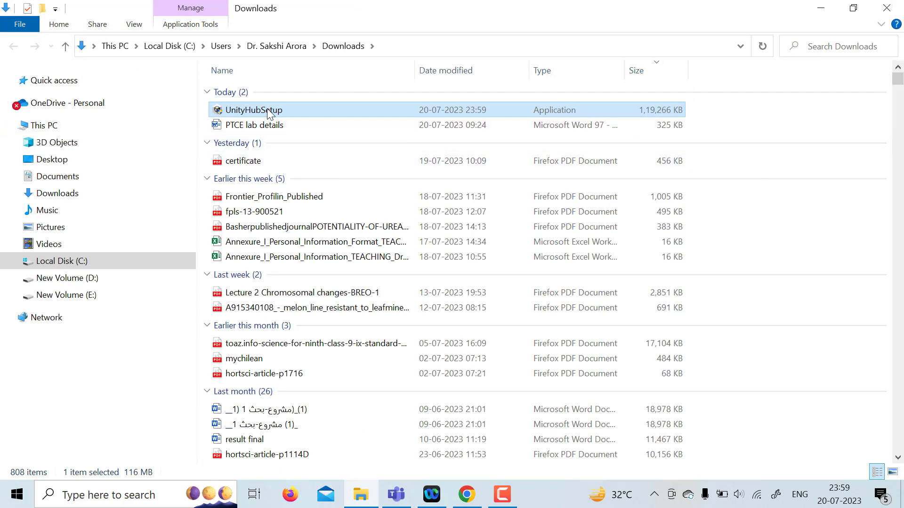
right_click(253, 111)
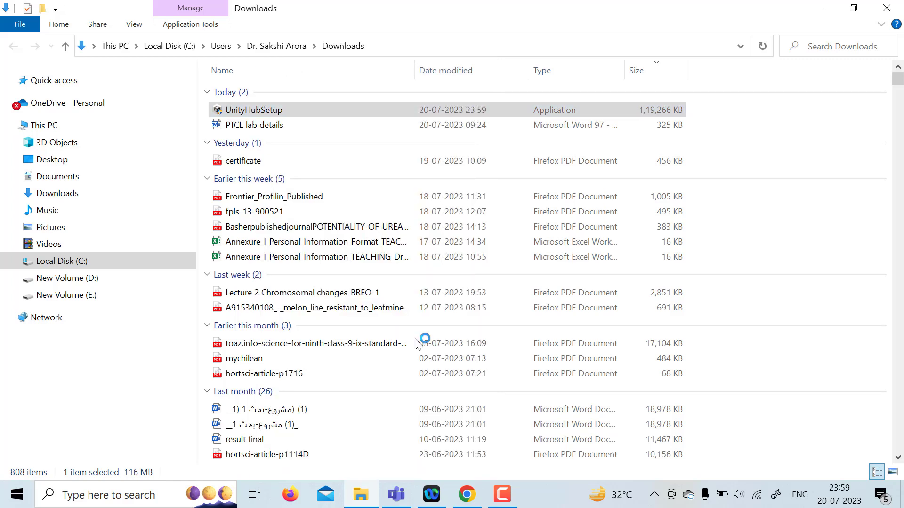
double_click(252, 109)
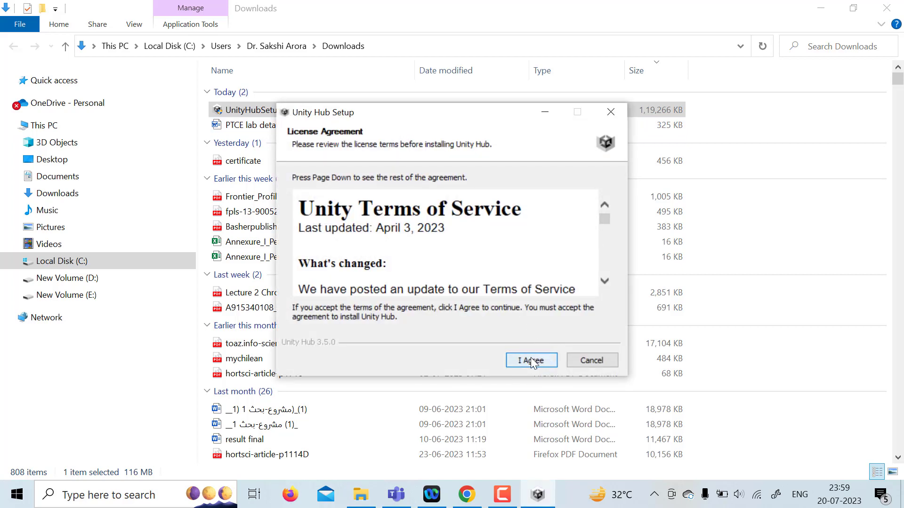
- Accept the license, install Unity Hub to the default folder, and finish with 'Run Unity Hub' checked
click(530, 360)
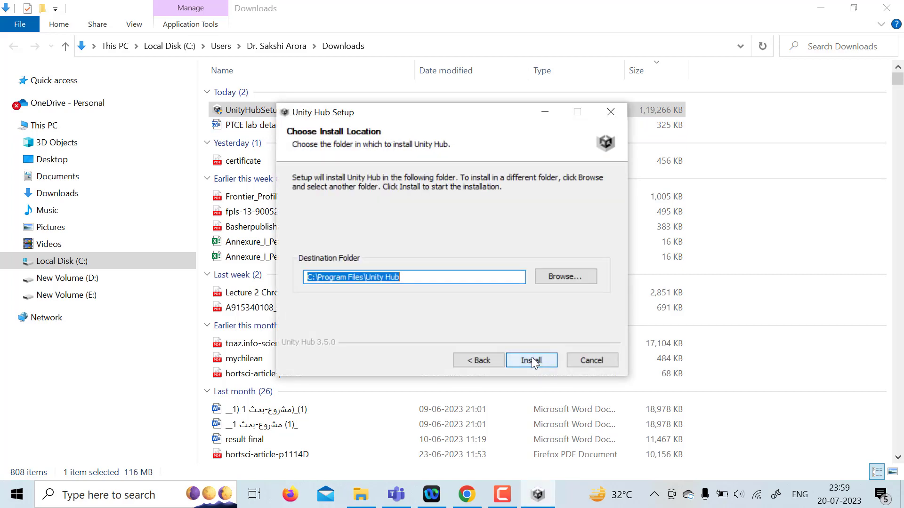
click(531, 359)
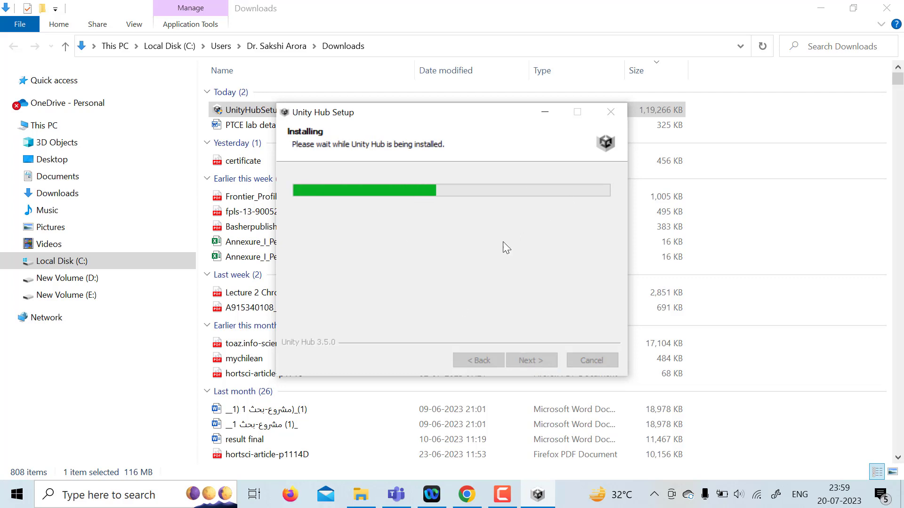
mouse_move(493, 242)
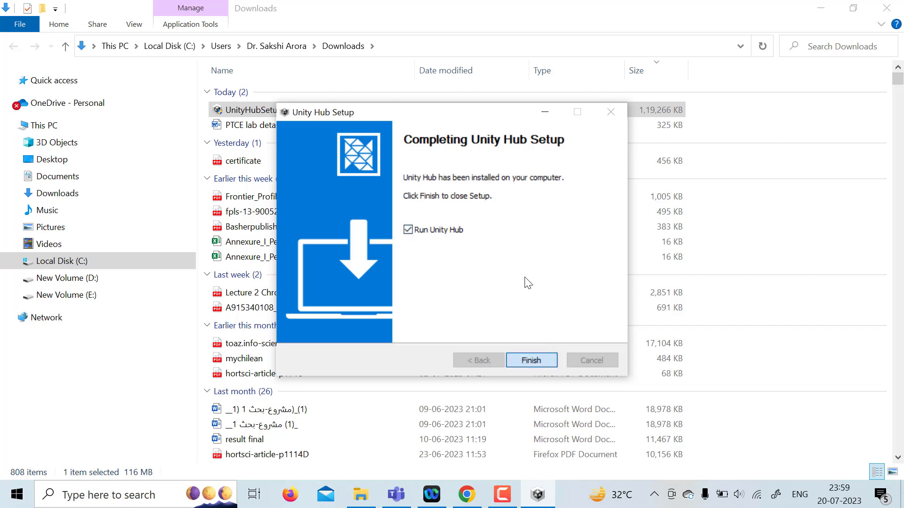
click(530, 360)
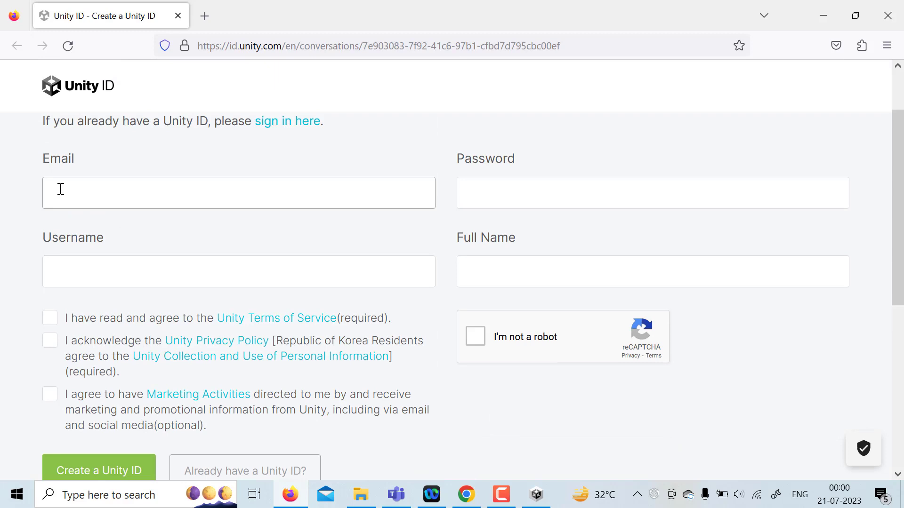
- Sign in to Unity ID with a Google account instead of filling the new-account form
click(238, 192)
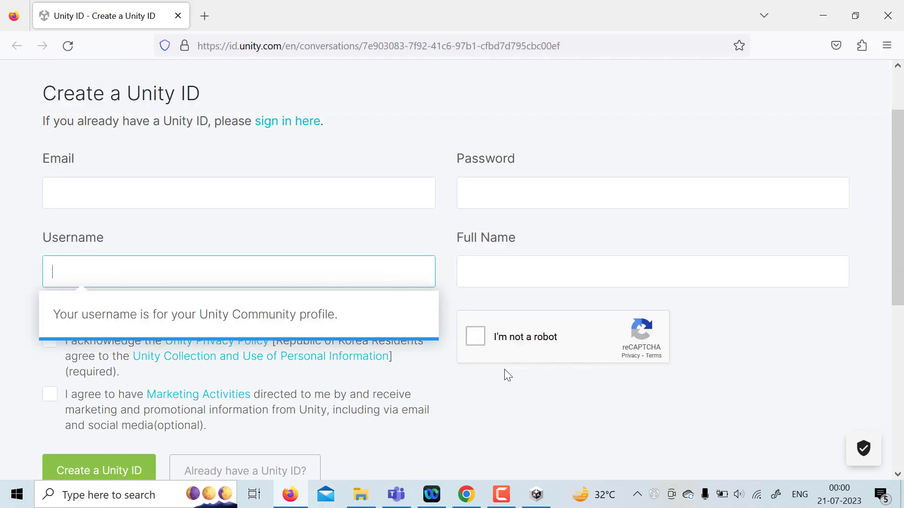
scroll(down, 3)
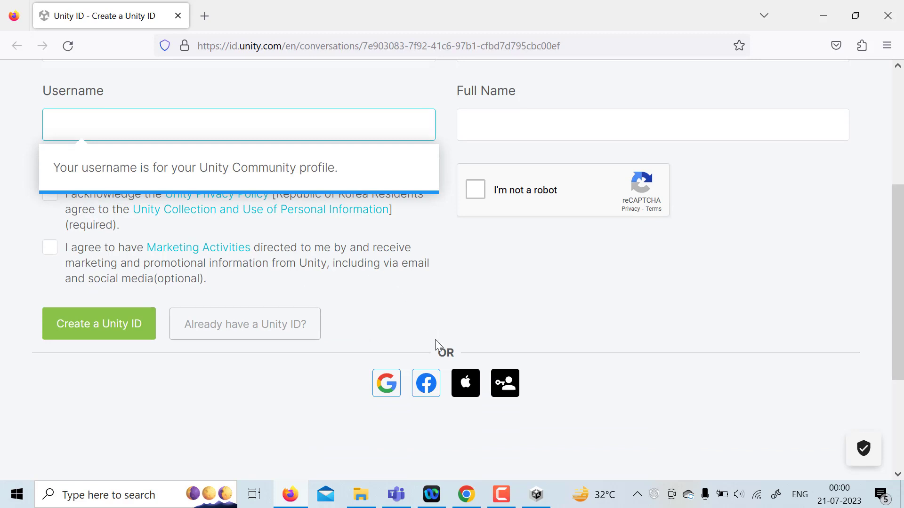
mouse_move(386, 407)
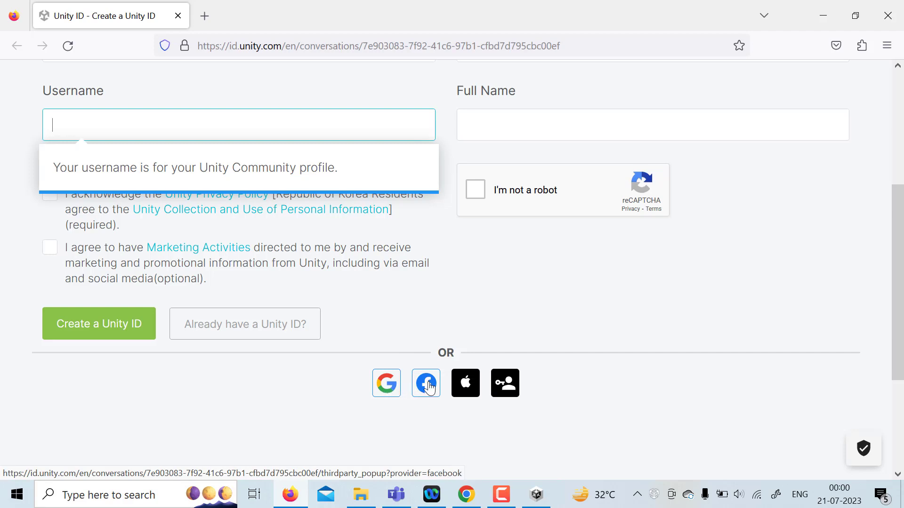
click(426, 383)
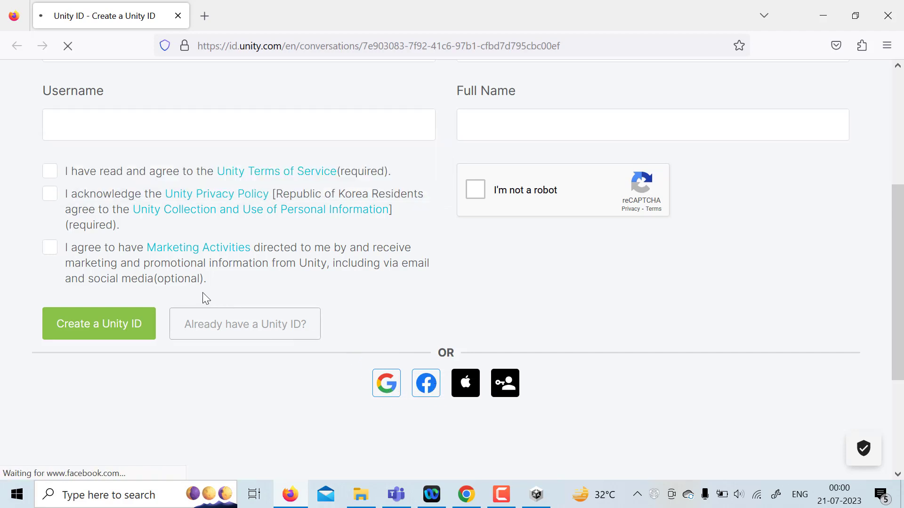
click(386, 383)
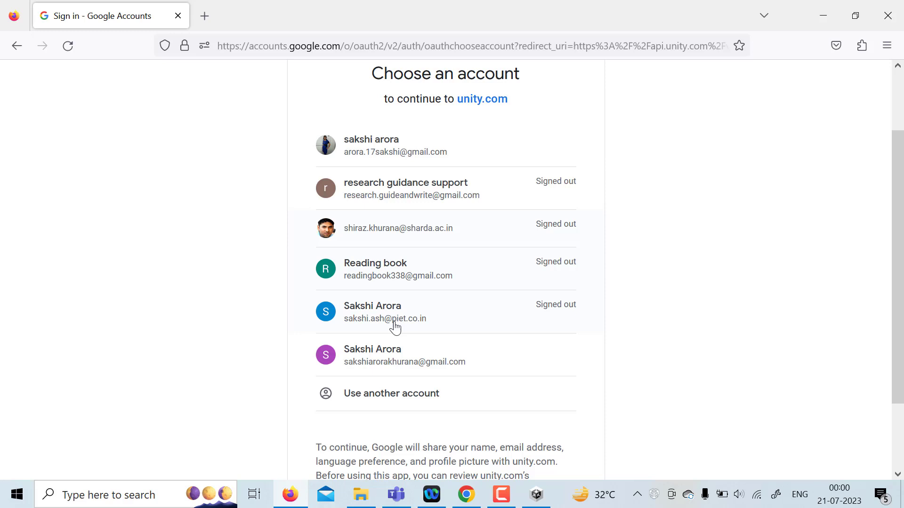
scroll(down, 3)
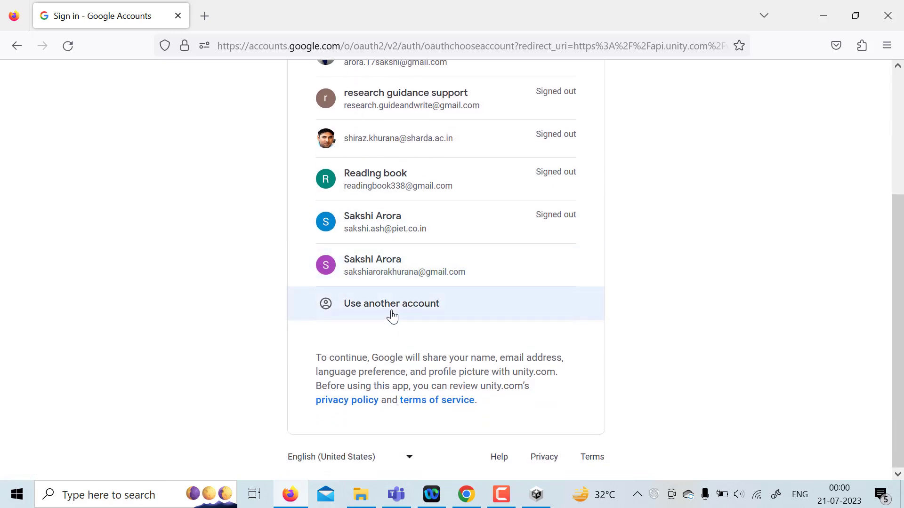
click(397, 138)
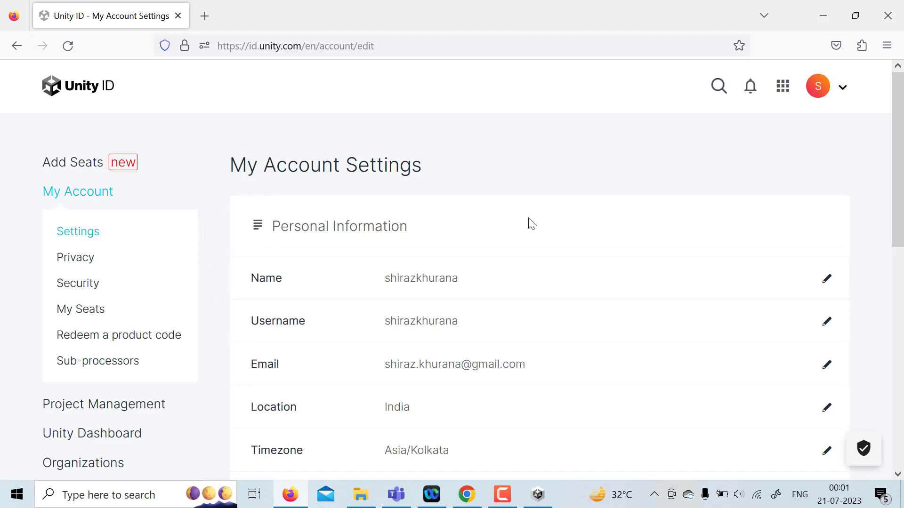
- Sign in to Unity Hub, letting the browser hand the sign-in back to the Hub
click(537, 494)
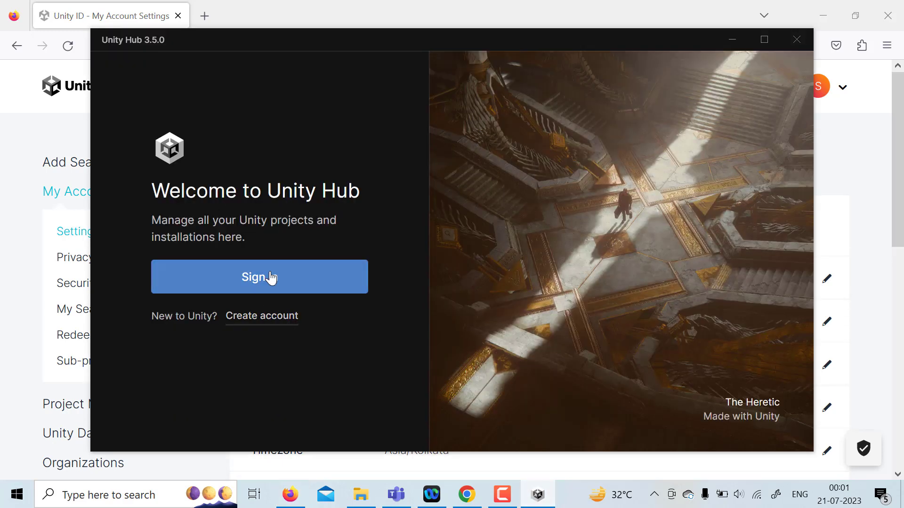
click(259, 276)
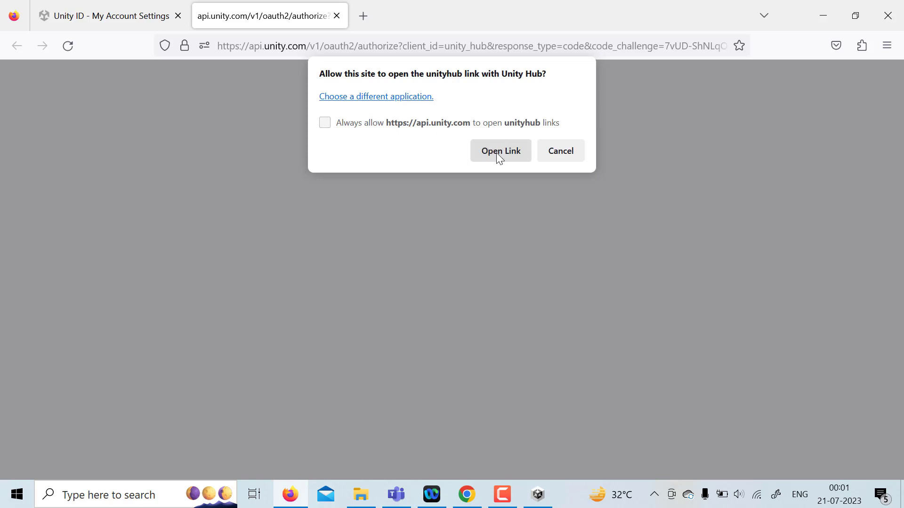
click(499, 151)
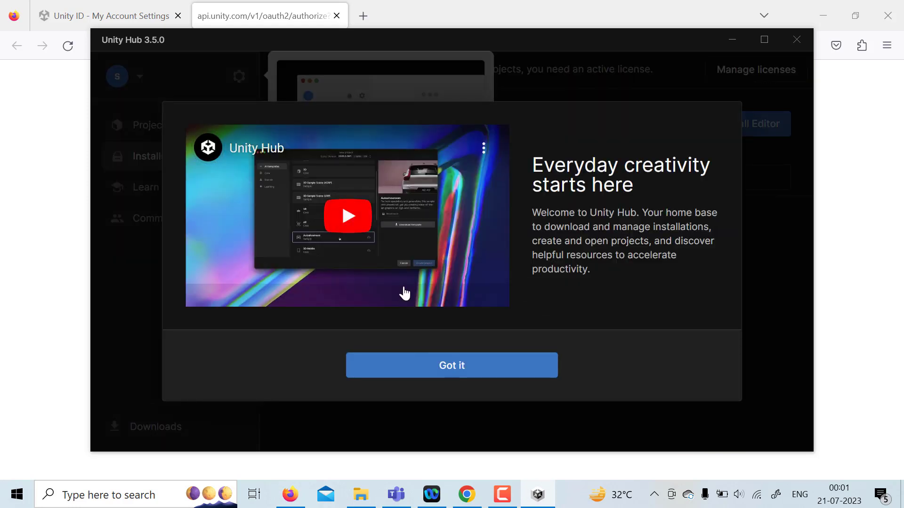
mouse_move(496, 322)
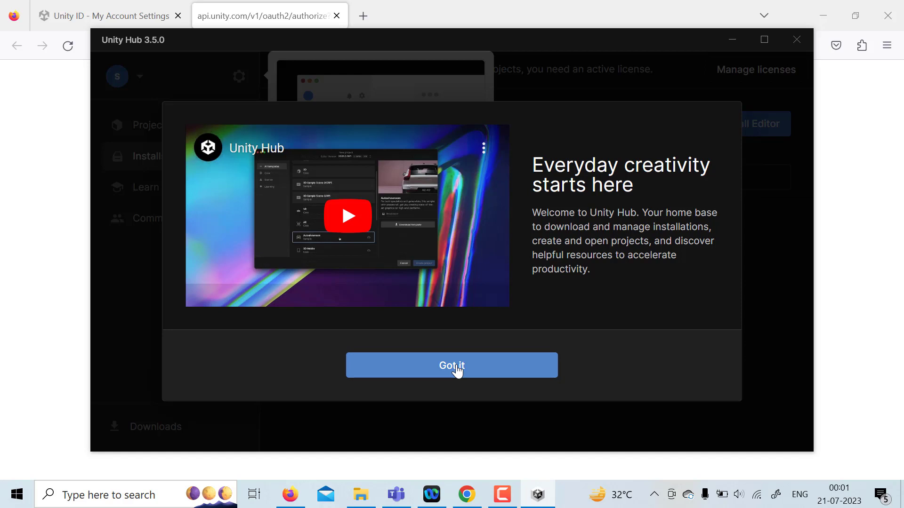
- Dismiss the welcome, skip the suggested editor install, and accept the free Personal license
click(451, 365)
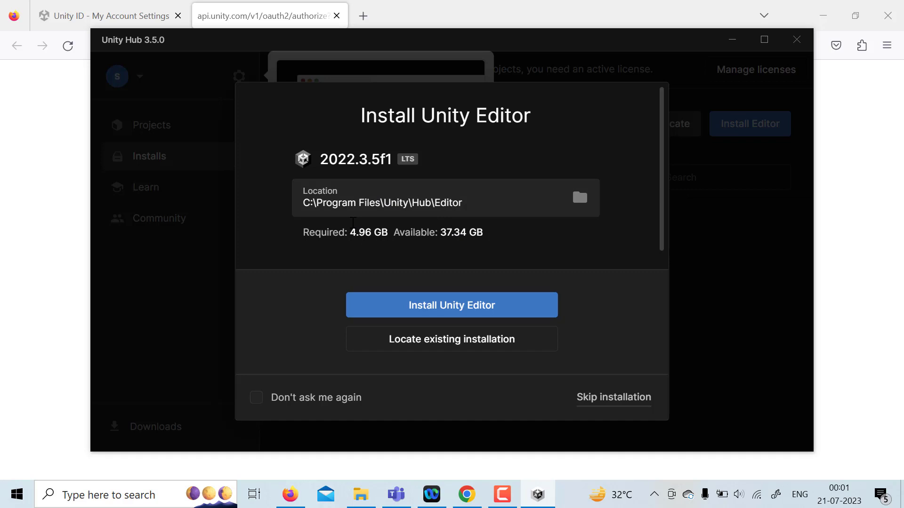
mouse_move(465, 226)
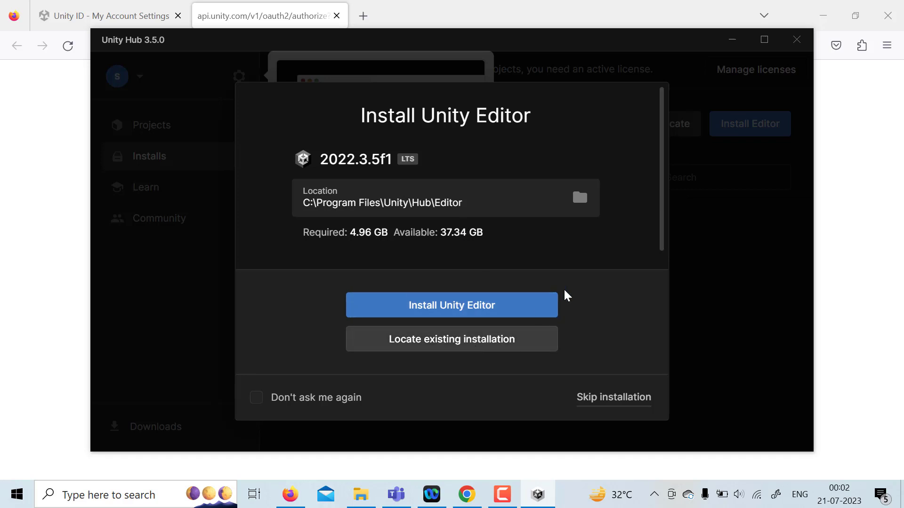
mouse_move(613, 398)
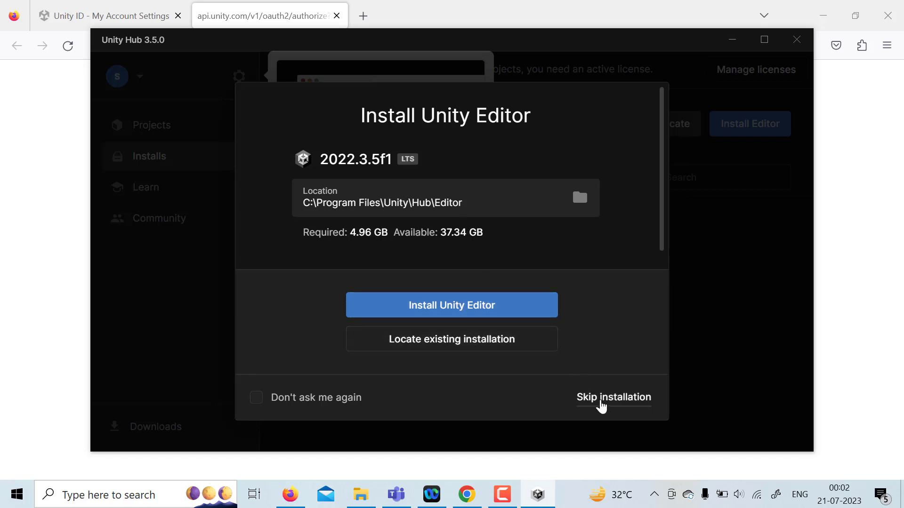
click(451, 305)
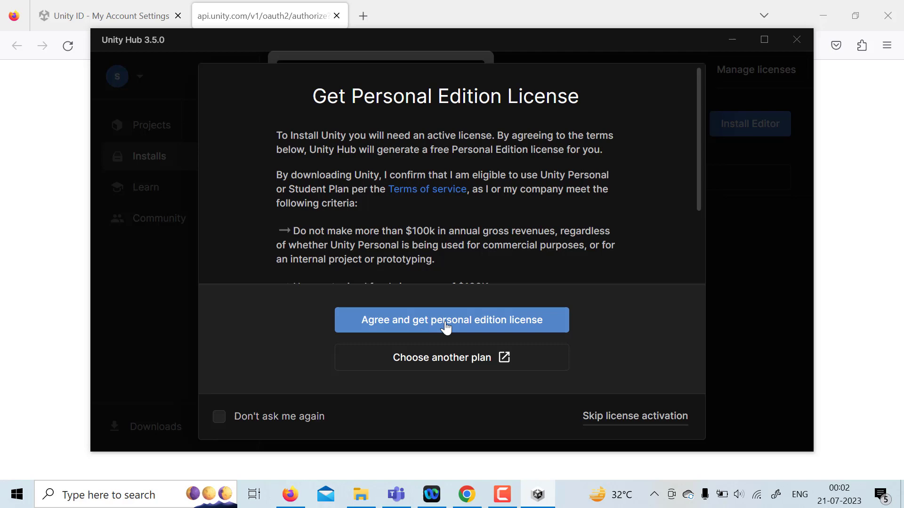
click(451, 320)
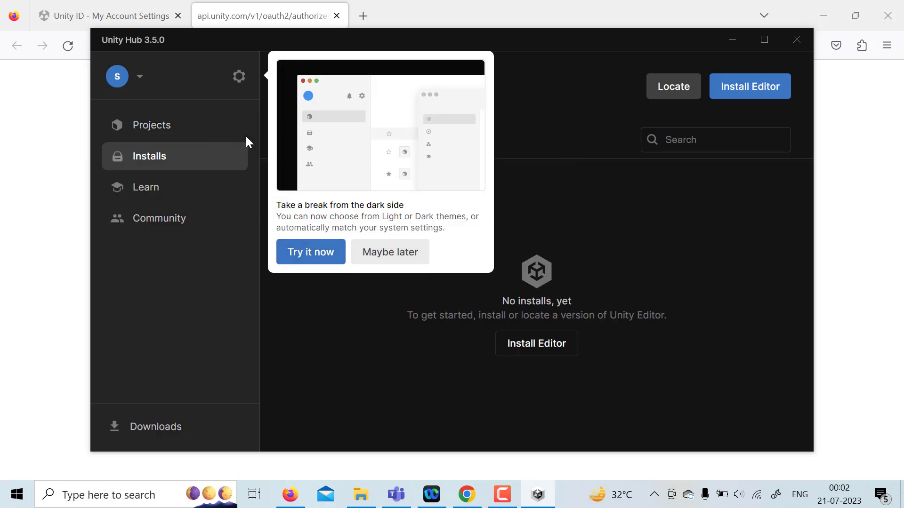
- Review the Hub preferences' Licenses page, then its Installs location settings
click(139, 76)
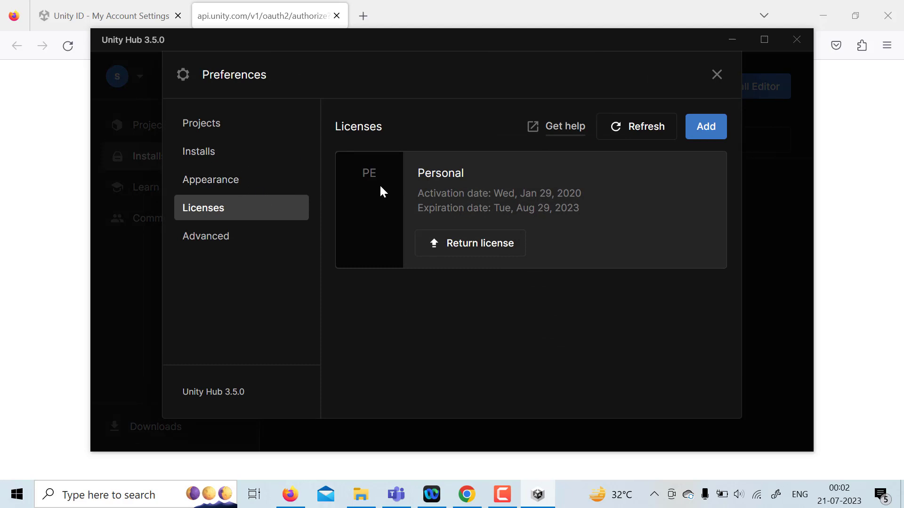
mouse_move(384, 197)
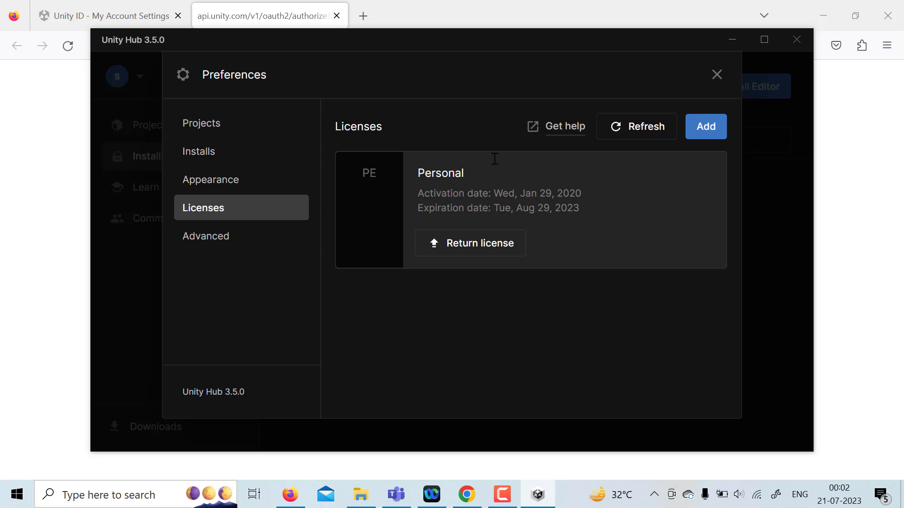
mouse_move(203, 122)
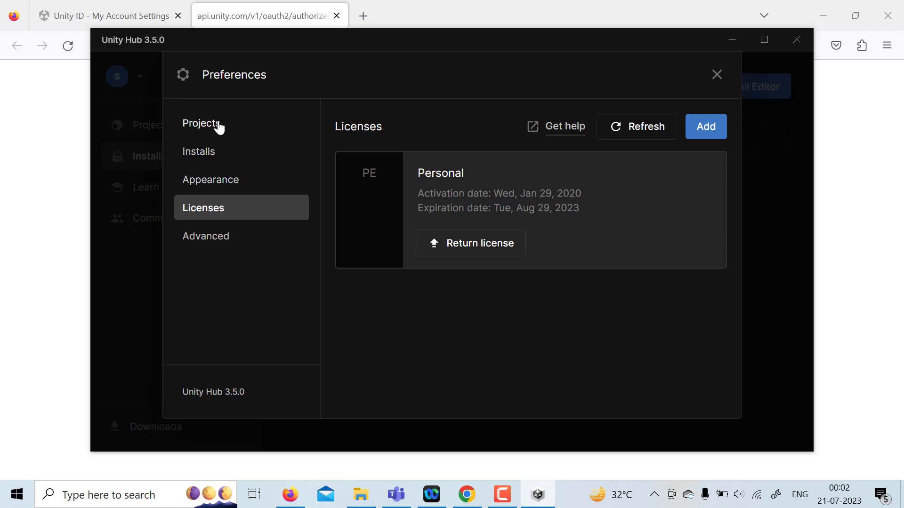
click(199, 151)
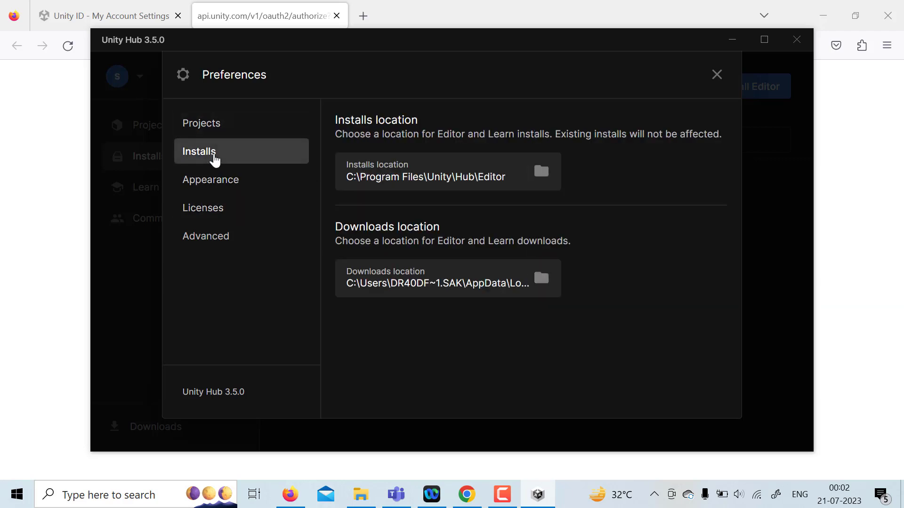
- Close preferences and browse the official editor releases listing 2022.3.5f1 LTS
click(716, 75)
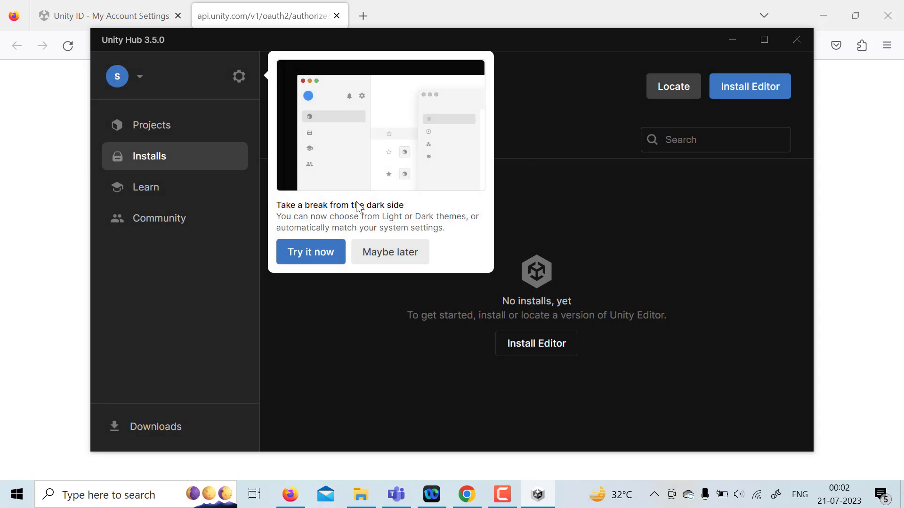
mouse_move(389, 252)
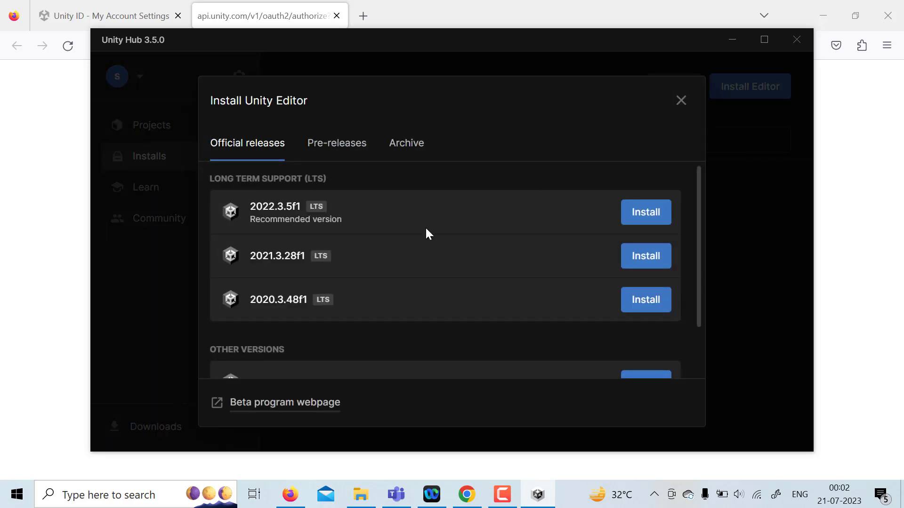
mouse_move(380, 247)
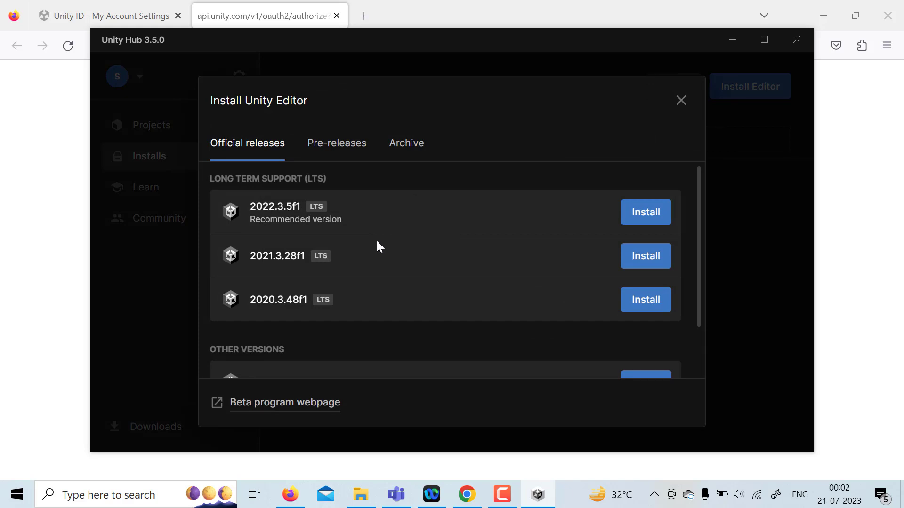
mouse_move(254, 212)
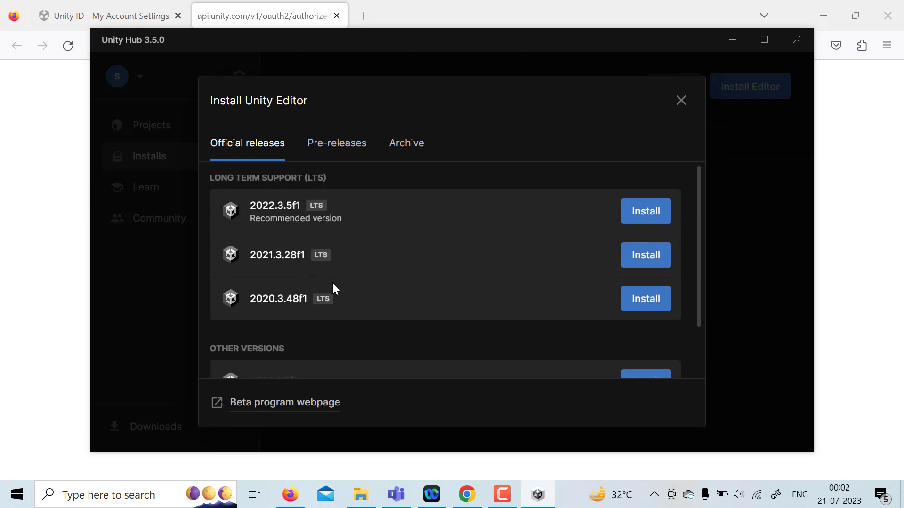
scroll(down, 3)
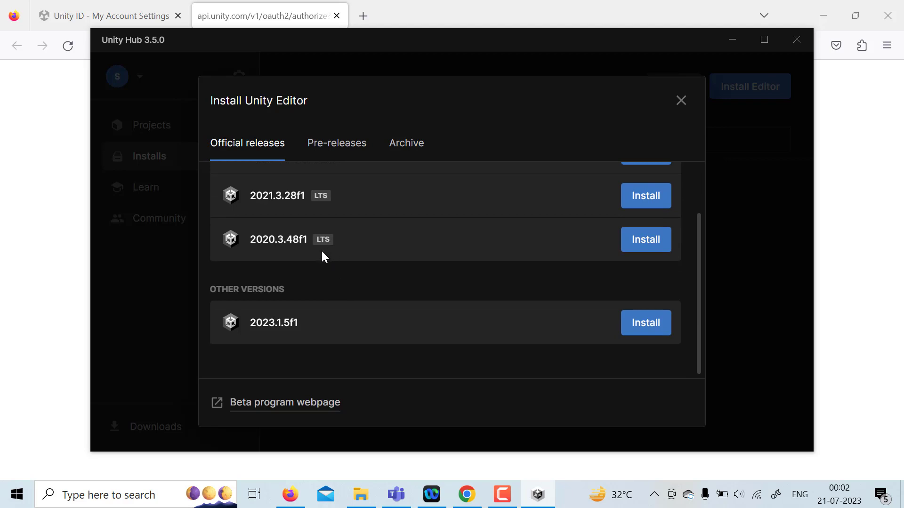
scroll(up, 3)
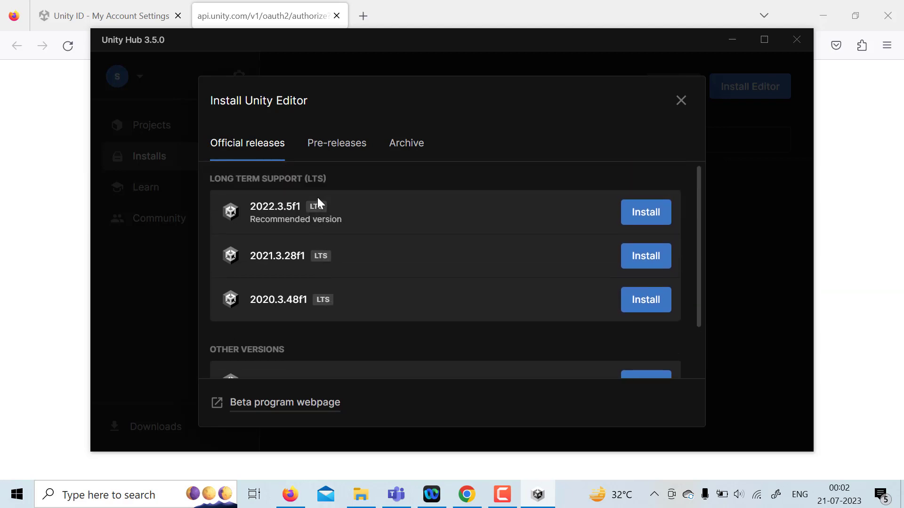
mouse_move(323, 260)
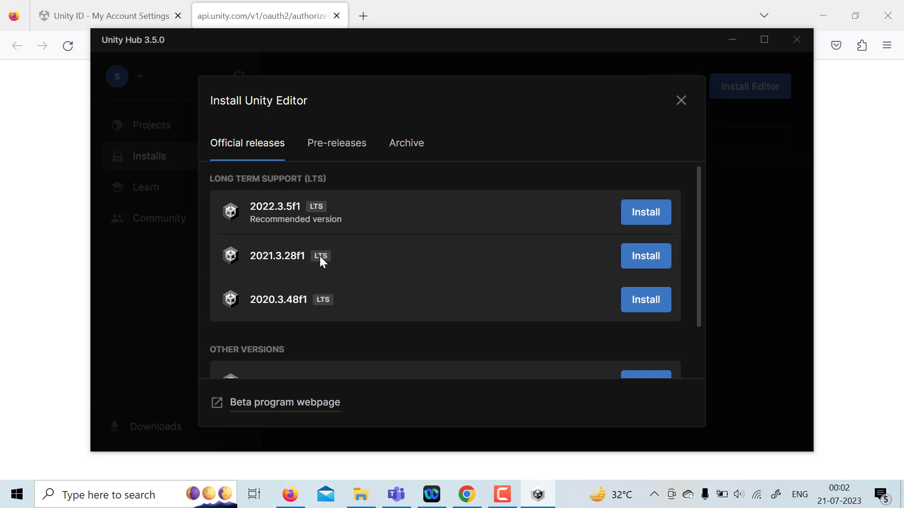
mouse_move(547, 222)
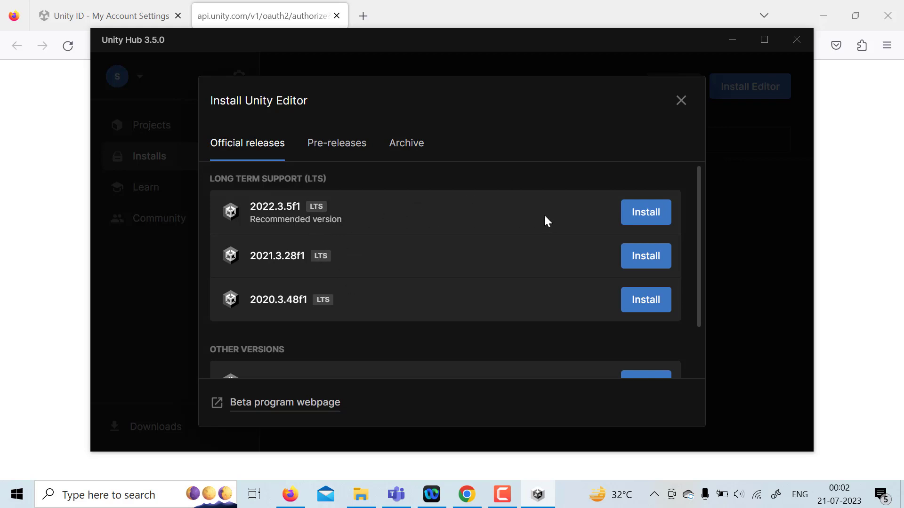
- Choose Unity 2022.3.5f1 LTS and keep only Microsoft Visual Studio Community 2022 ticked as a module
click(645, 212)
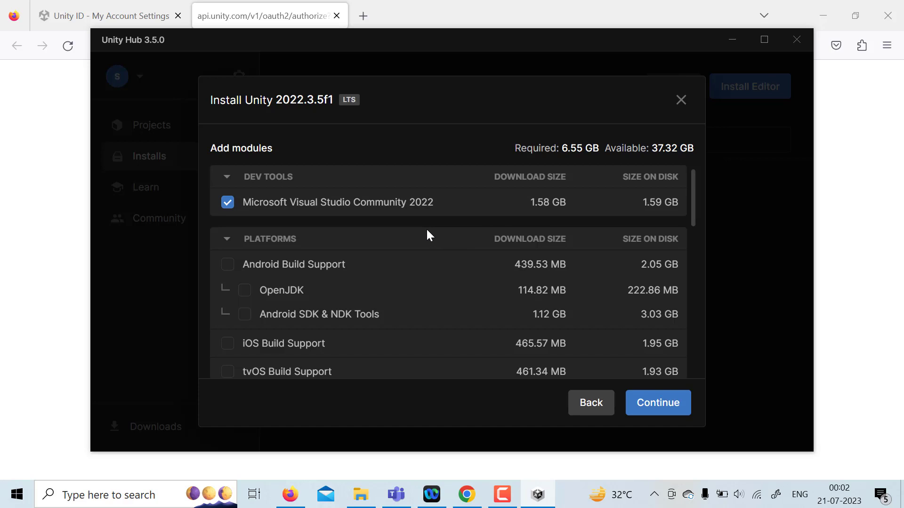
mouse_move(250, 210)
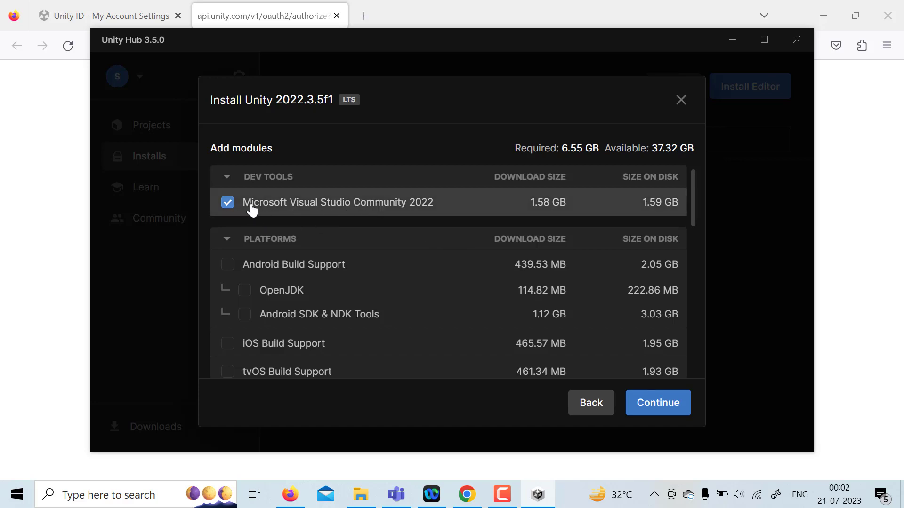
mouse_move(279, 206)
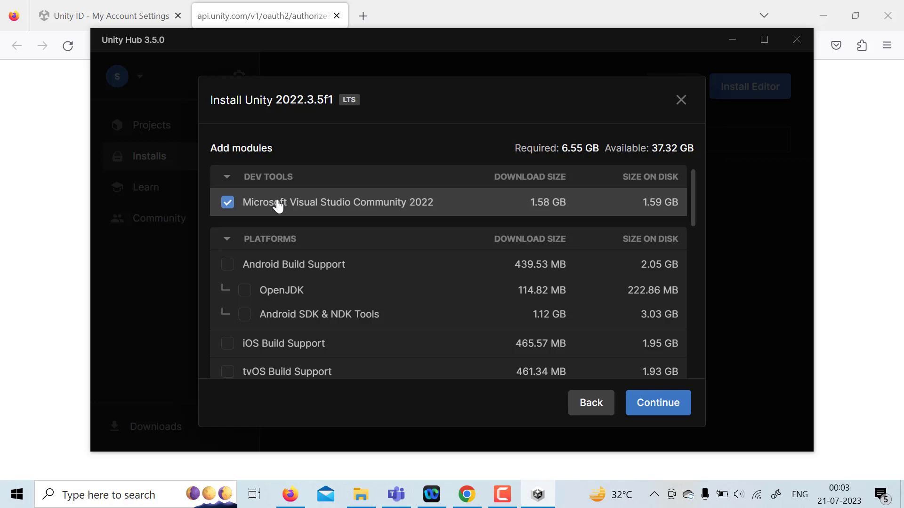
scroll(down, 3)
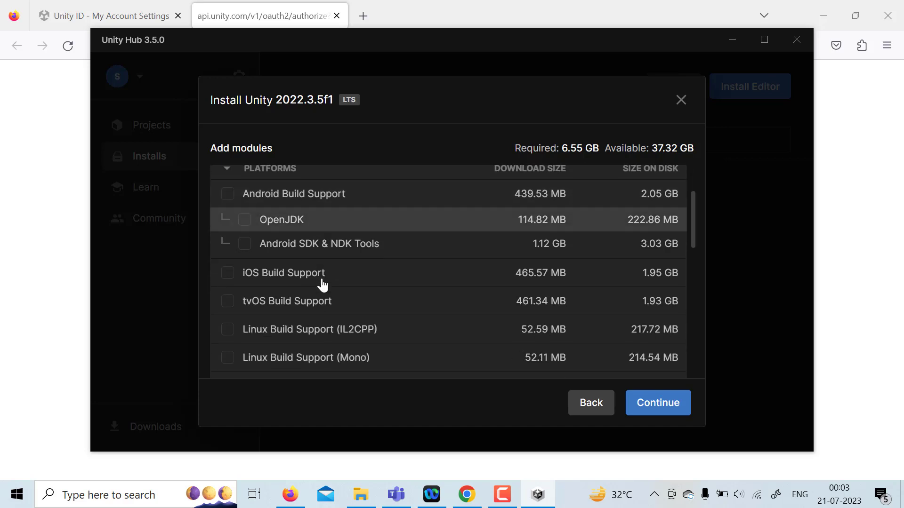
scroll(down, 3)
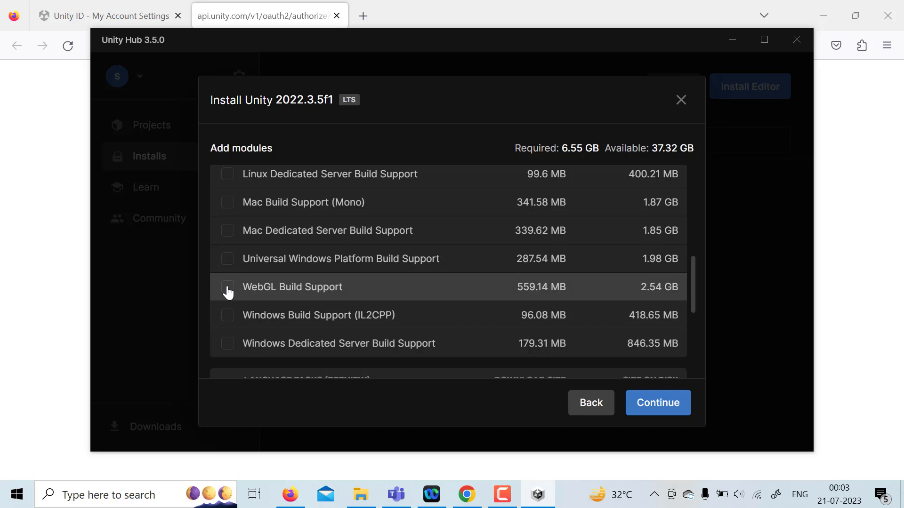
click(227, 287)
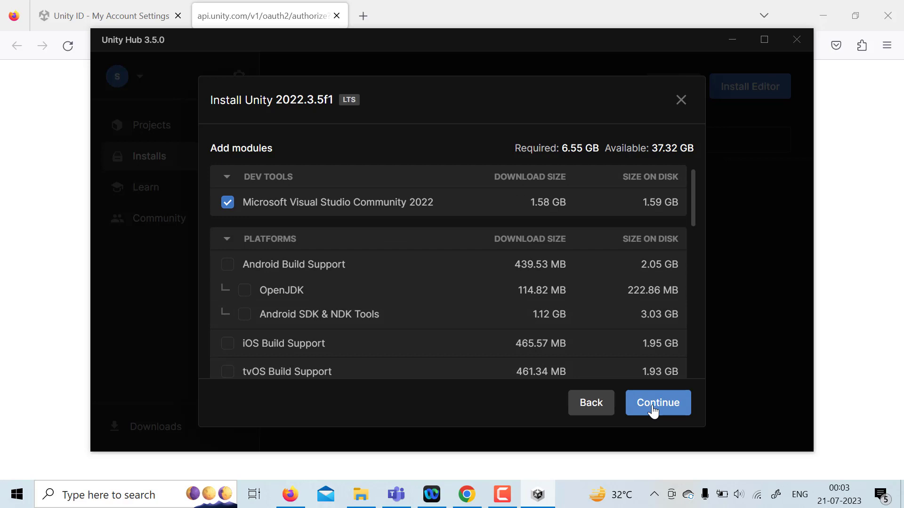
- Accept the Visual Studio 2022 Community license terms and start the Unity 2022.3.5f1 install
click(658, 402)
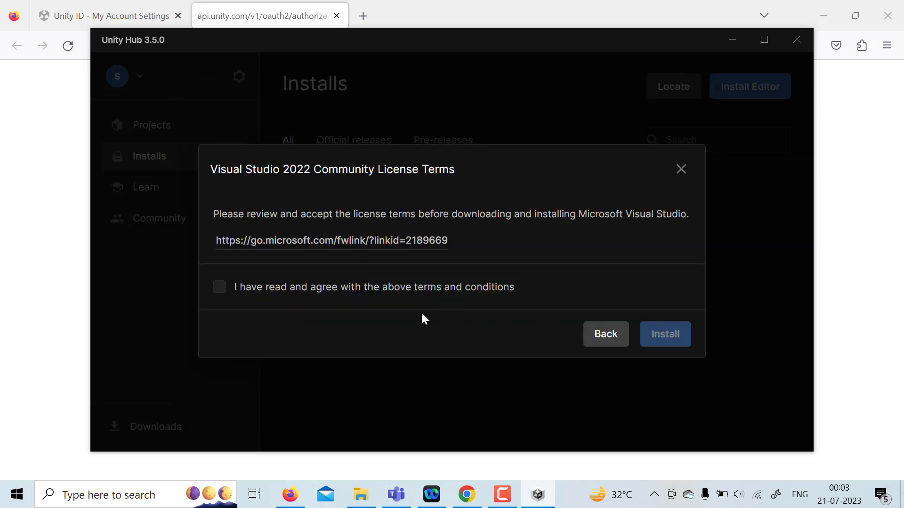
click(219, 286)
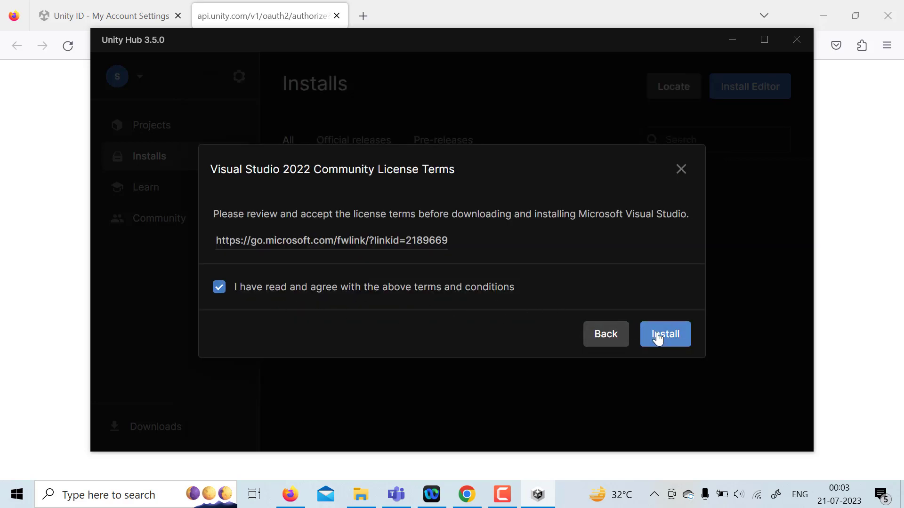
click(665, 334)
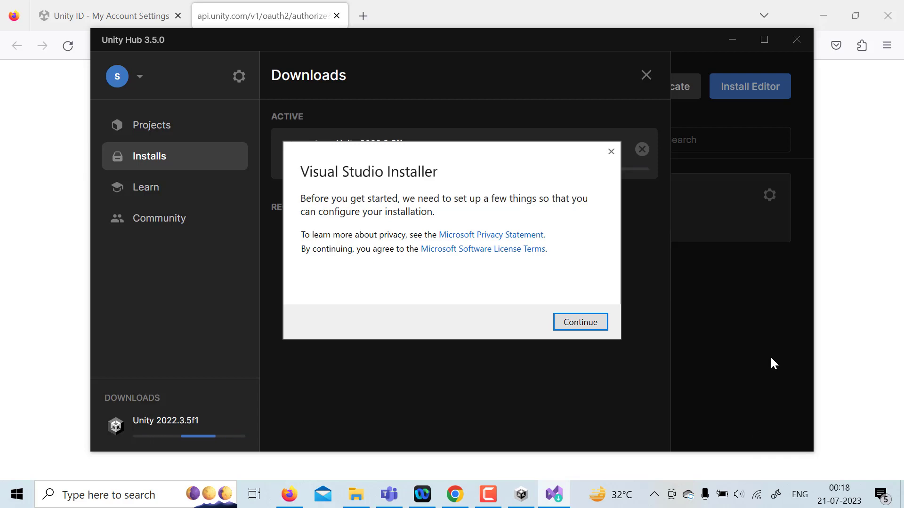
mouse_move(263, 128)
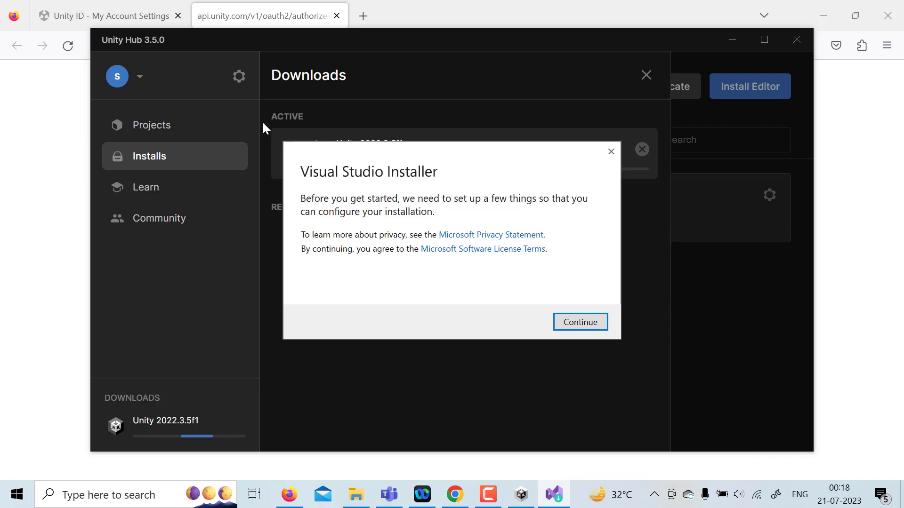
- Let the Visual Studio Installer finish first-time setup and reach the Workloads screen
click(579, 322)
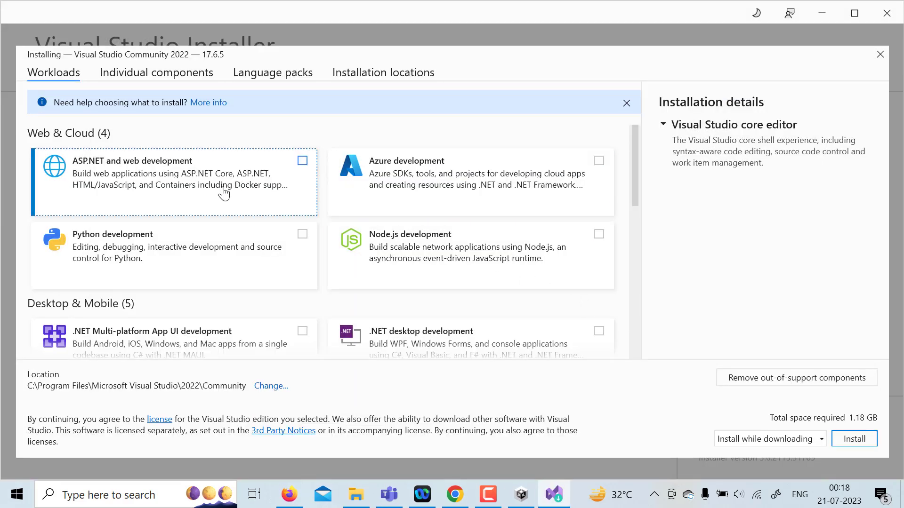
- Install Visual Studio Community 2022 with the Game development with Unity workload, then return to Unity Hub
scroll(down, 3)
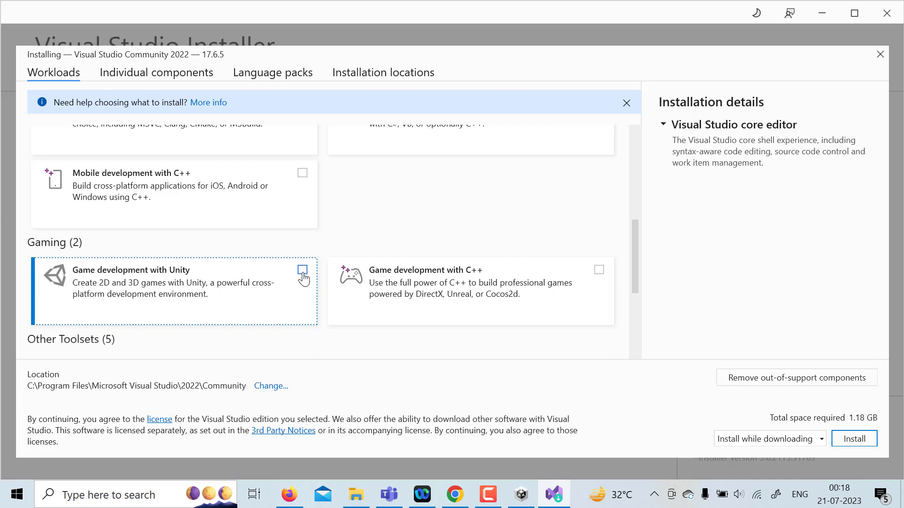
click(302, 270)
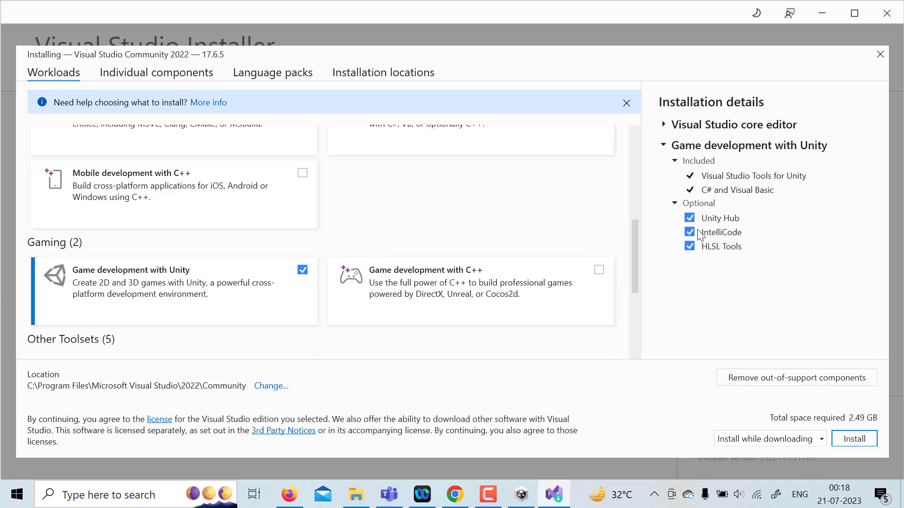
mouse_move(698, 240)
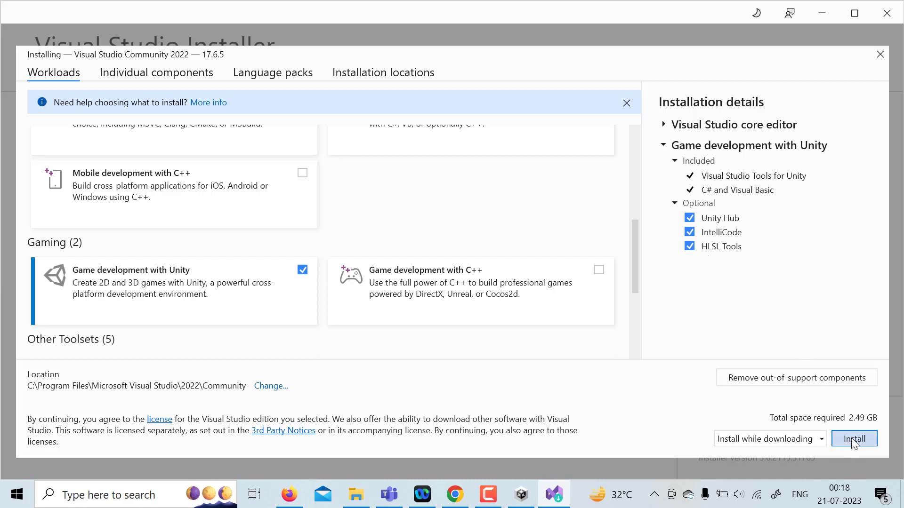
click(853, 438)
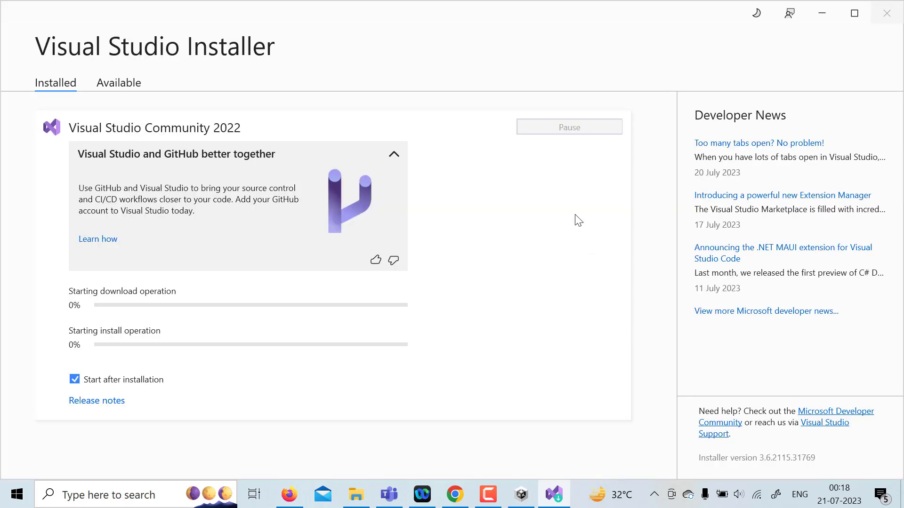
mouse_move(591, 374)
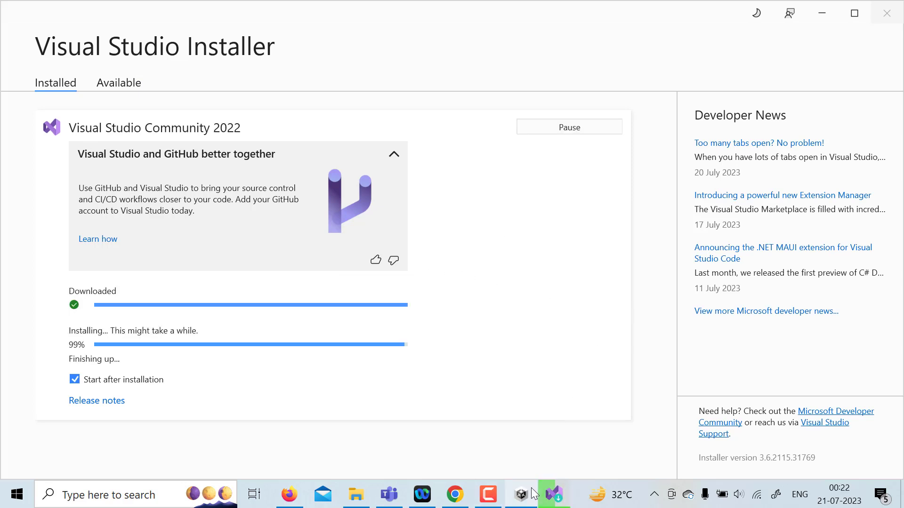
click(519, 495)
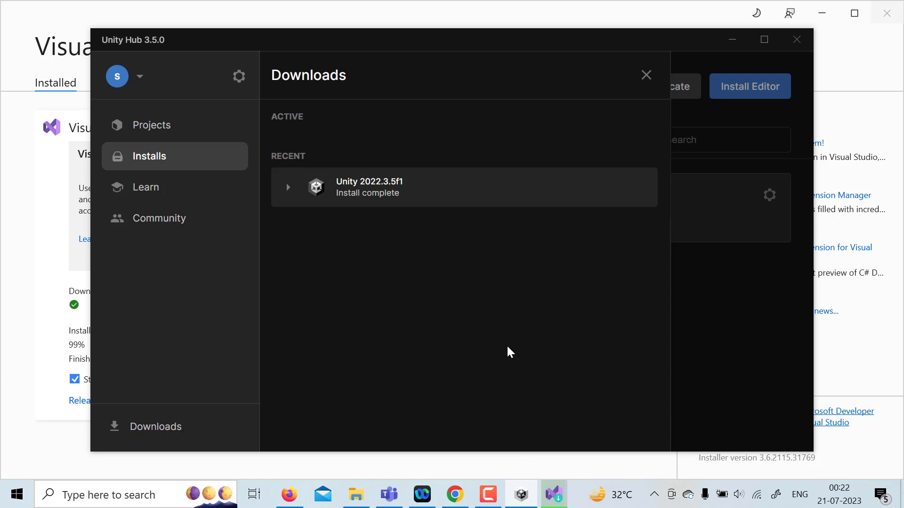
mouse_move(516, 471)
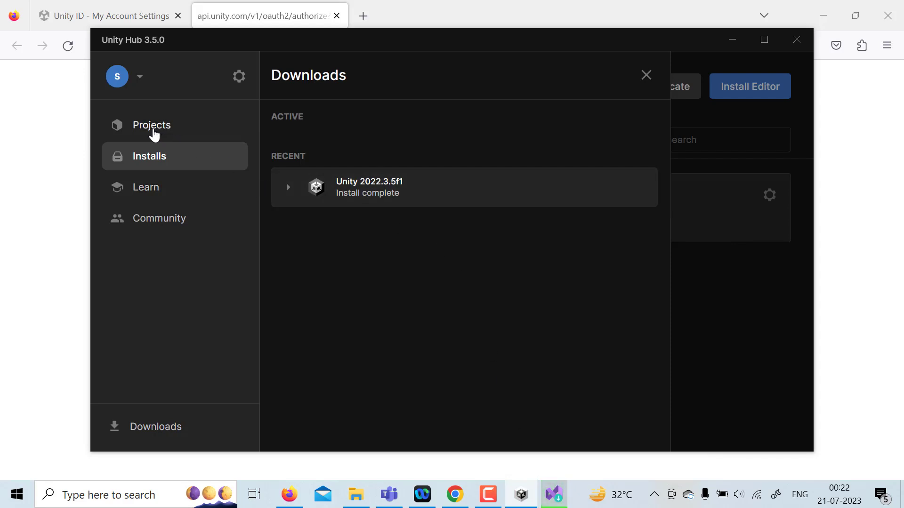
- Switch Unity Hub to the empty Projects page now that 2022.3.5f1 is installed
click(152, 126)
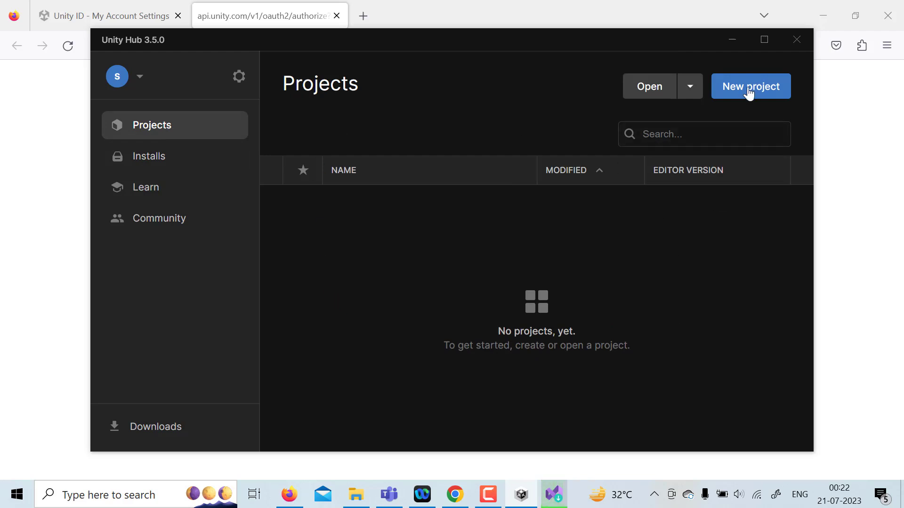
- Create a new 3D Core project named My project on editor 2022.3.5f1
click(751, 86)
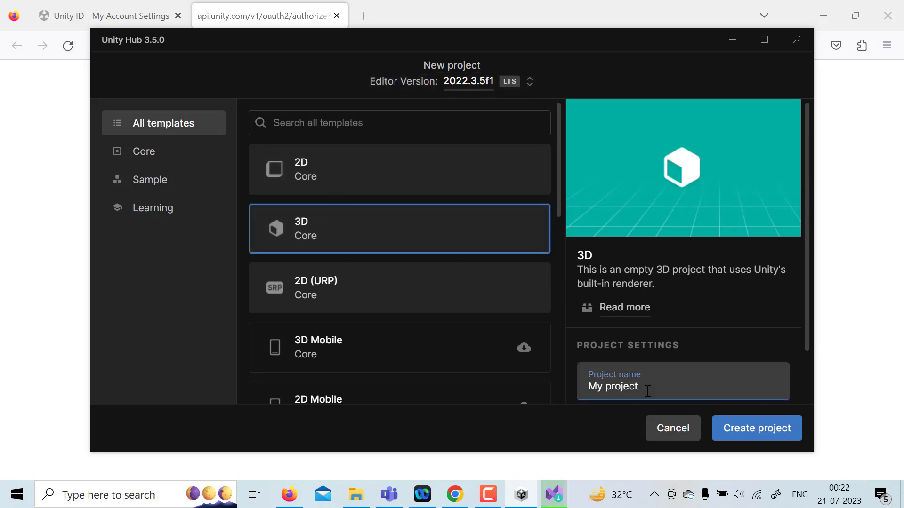
mouse_move(756, 429)
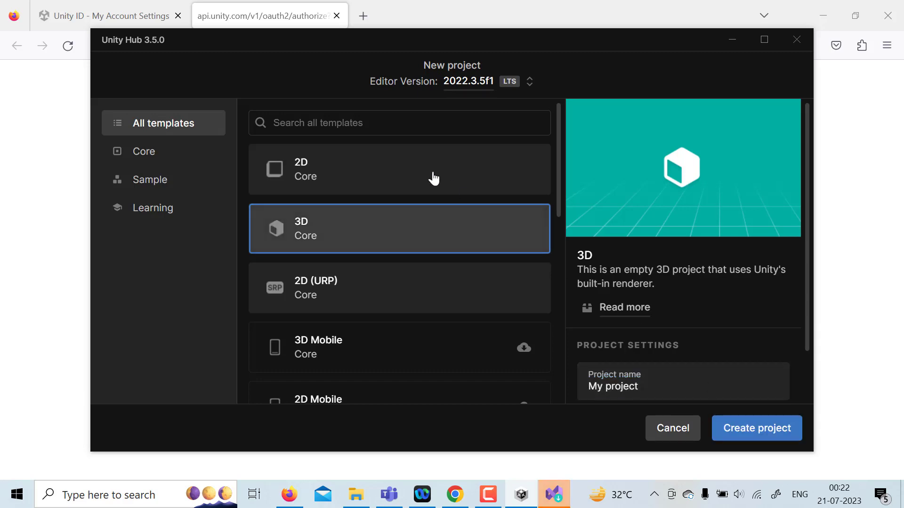
click(756, 428)
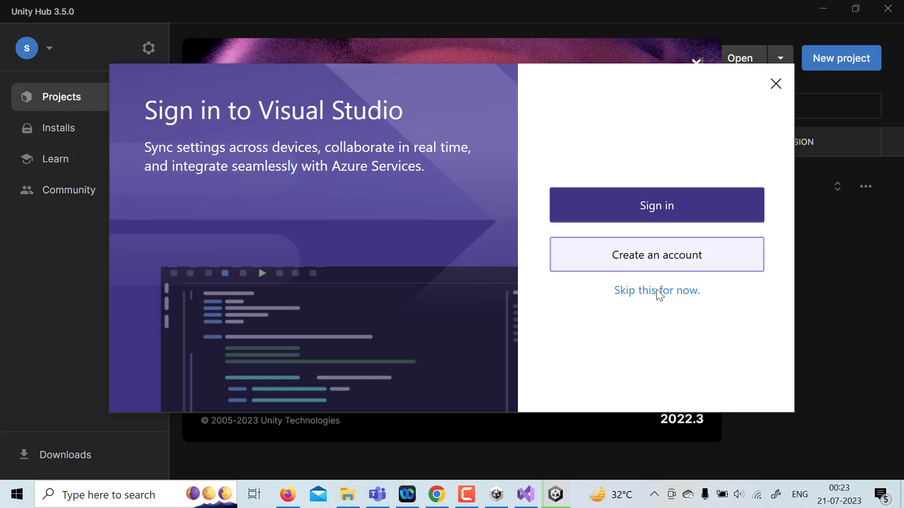
- Skip Visual Studio sign-in and start it with General settings and the Dark theme
click(656, 291)
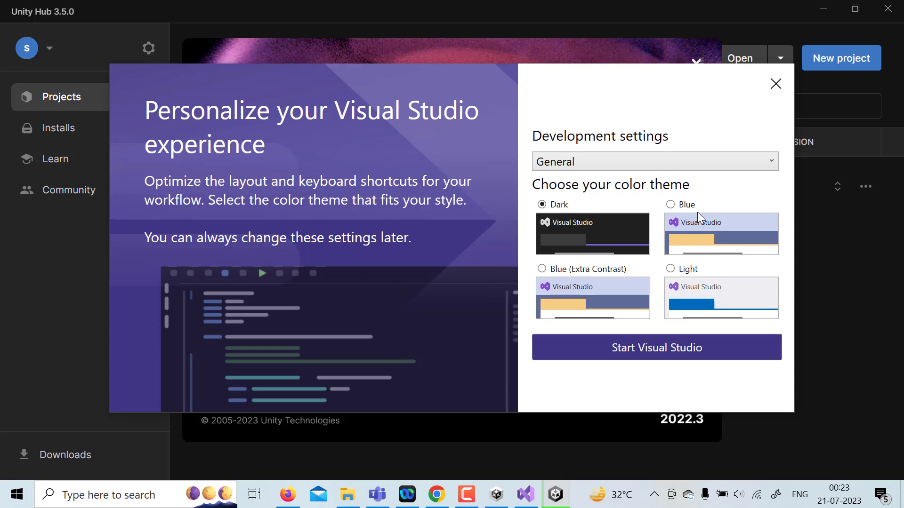
mouse_move(653, 198)
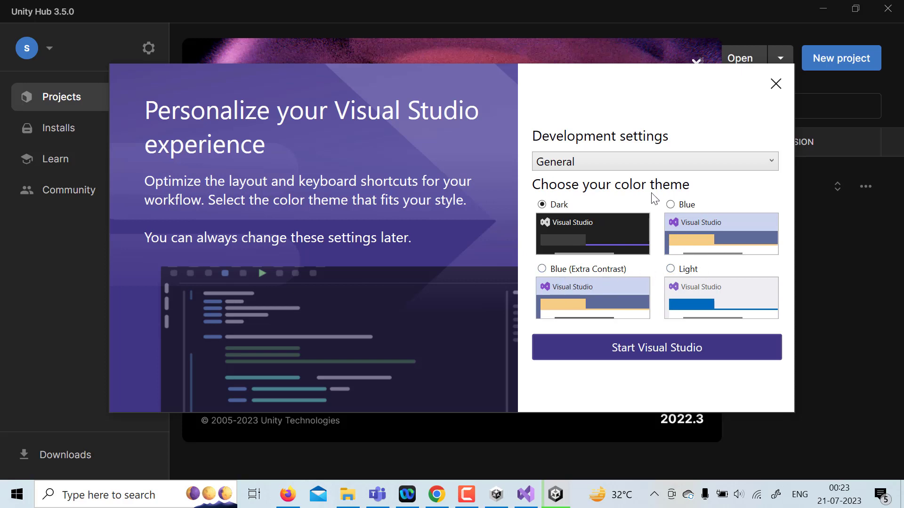
mouse_move(679, 291)
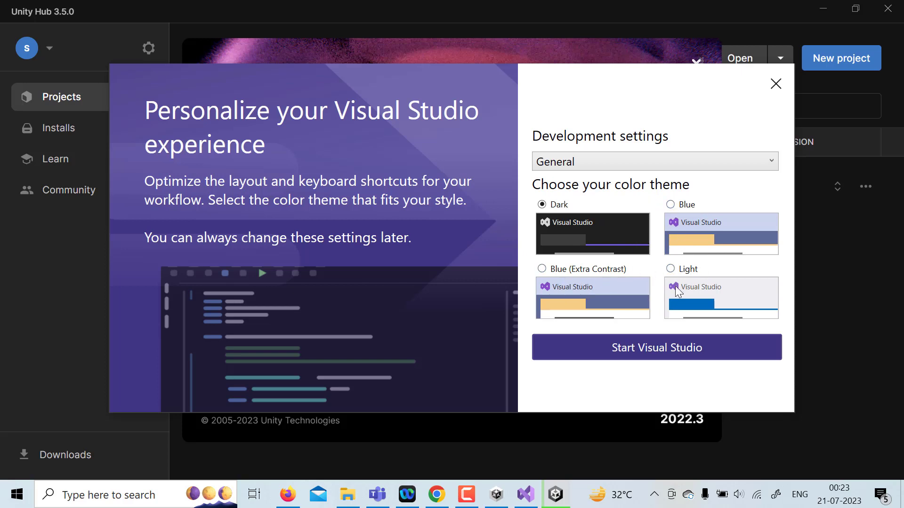
click(656, 348)
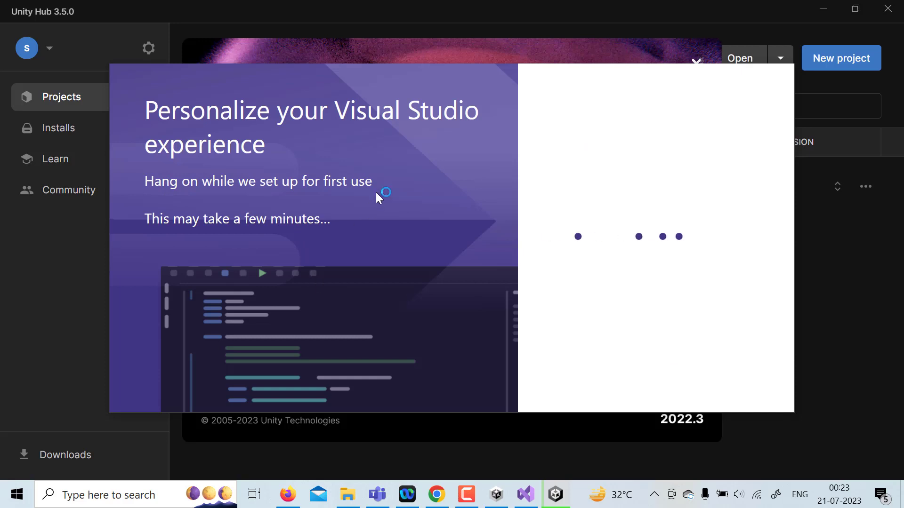